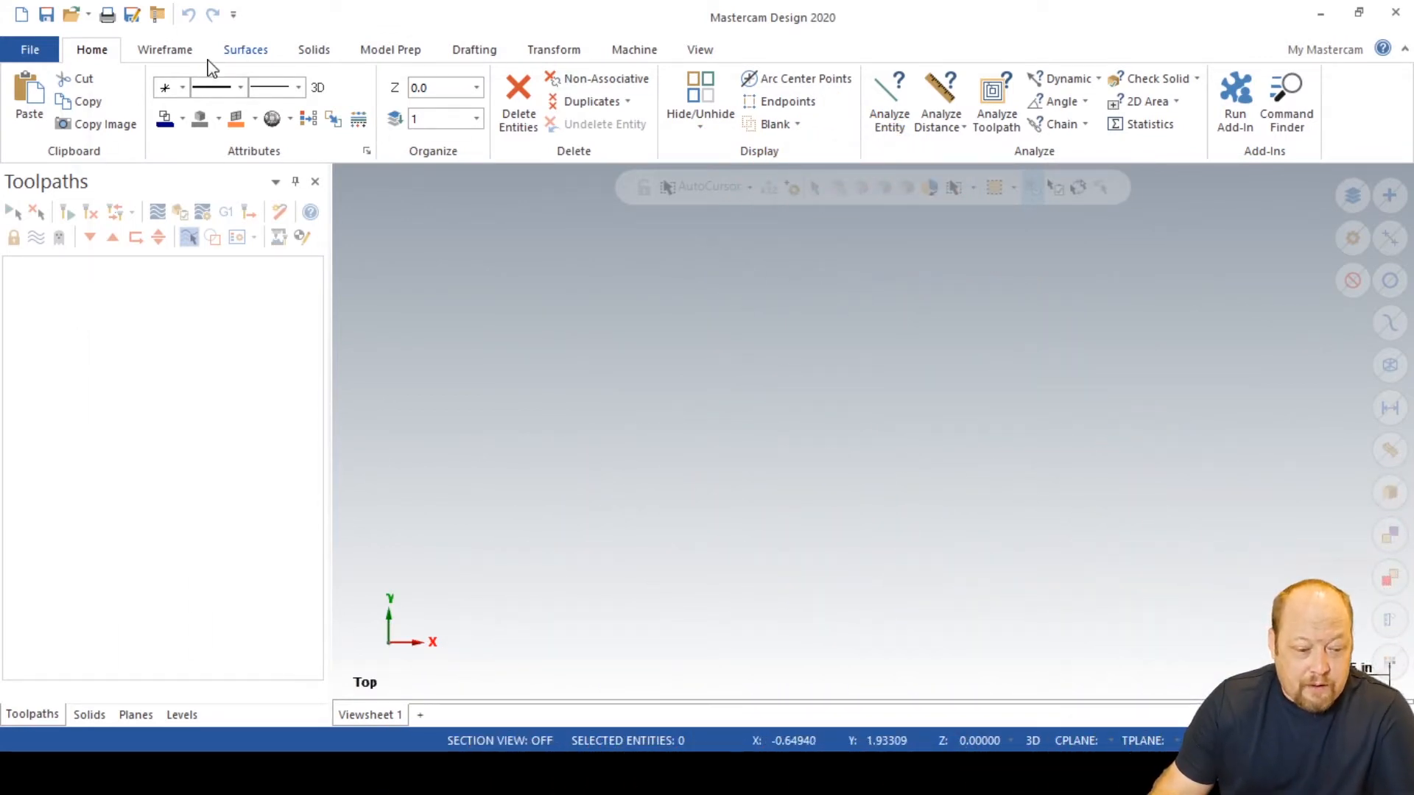
Start the Rectangle command from the Wireframe tab, with width and height at 0.0
left_click(164, 50)
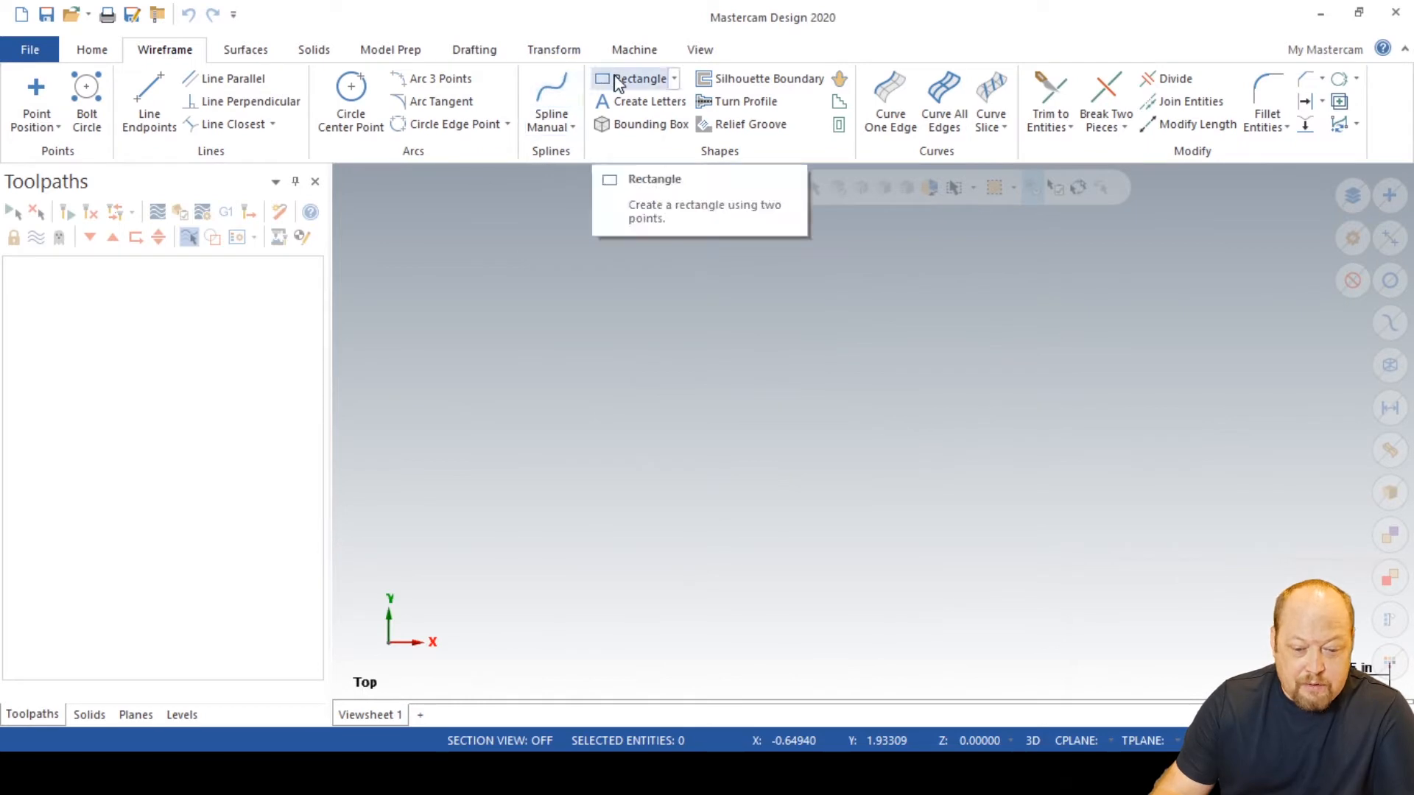
left_click(639, 78)
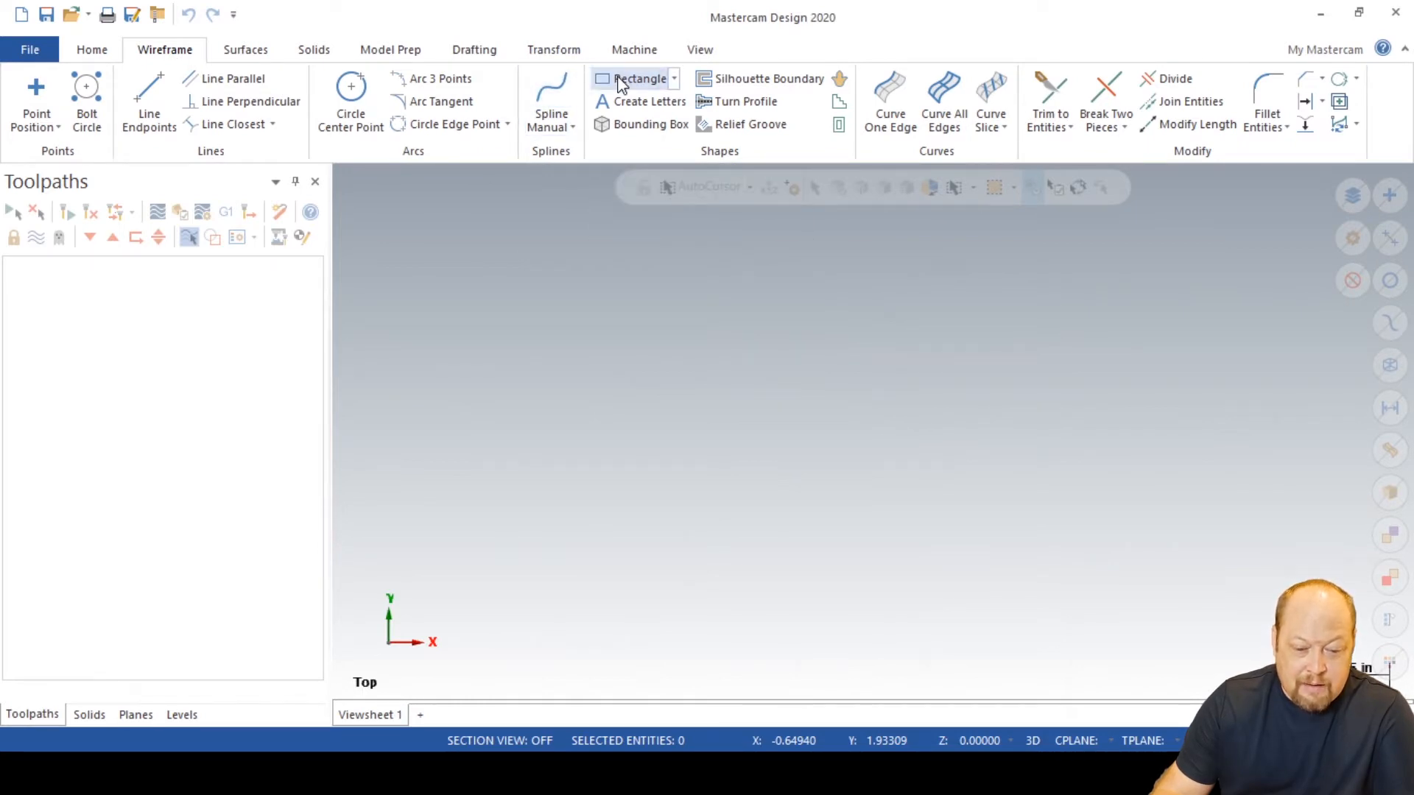
left_click(640, 79)
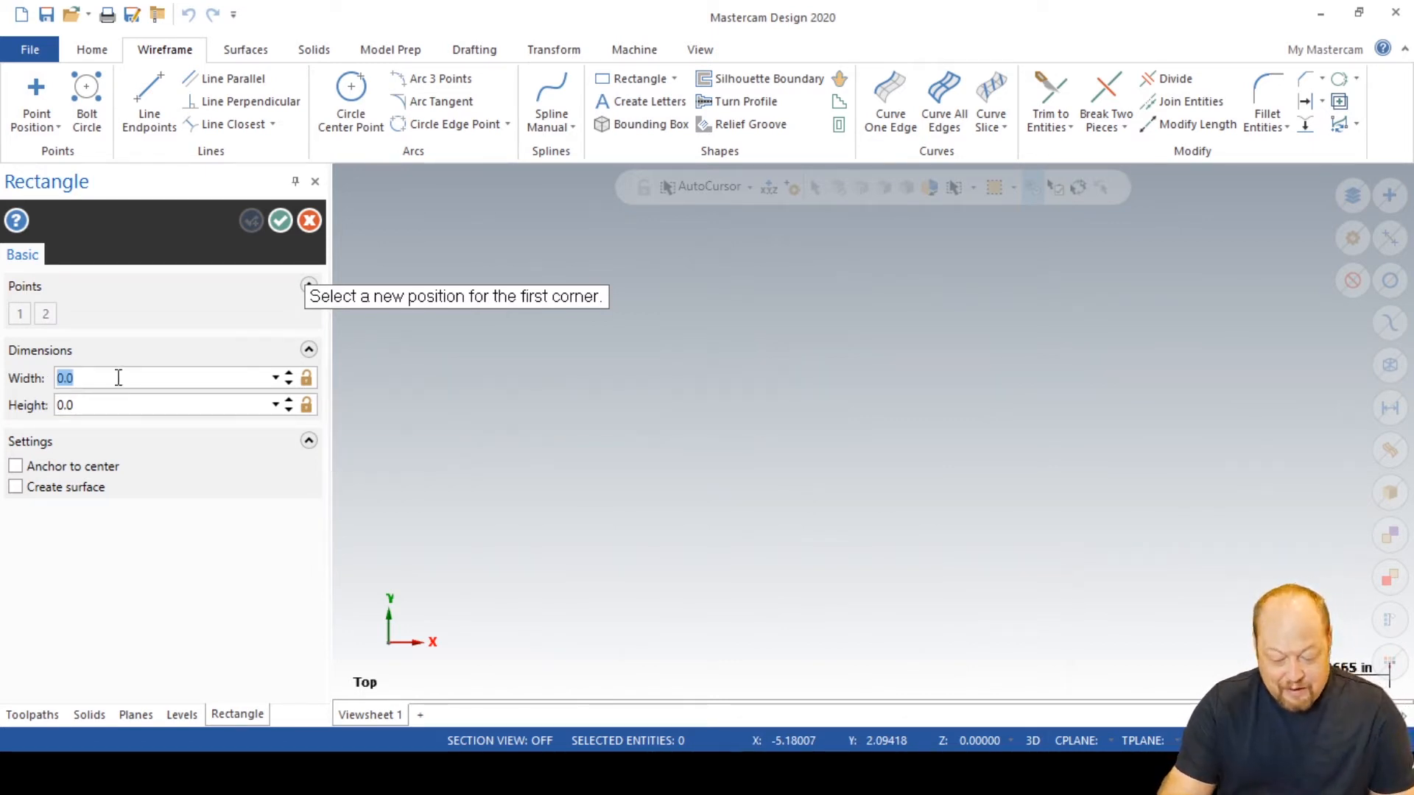
Draw a 5.0 by 3.0 rectangle anchored at its center on the origin
type("3.0")
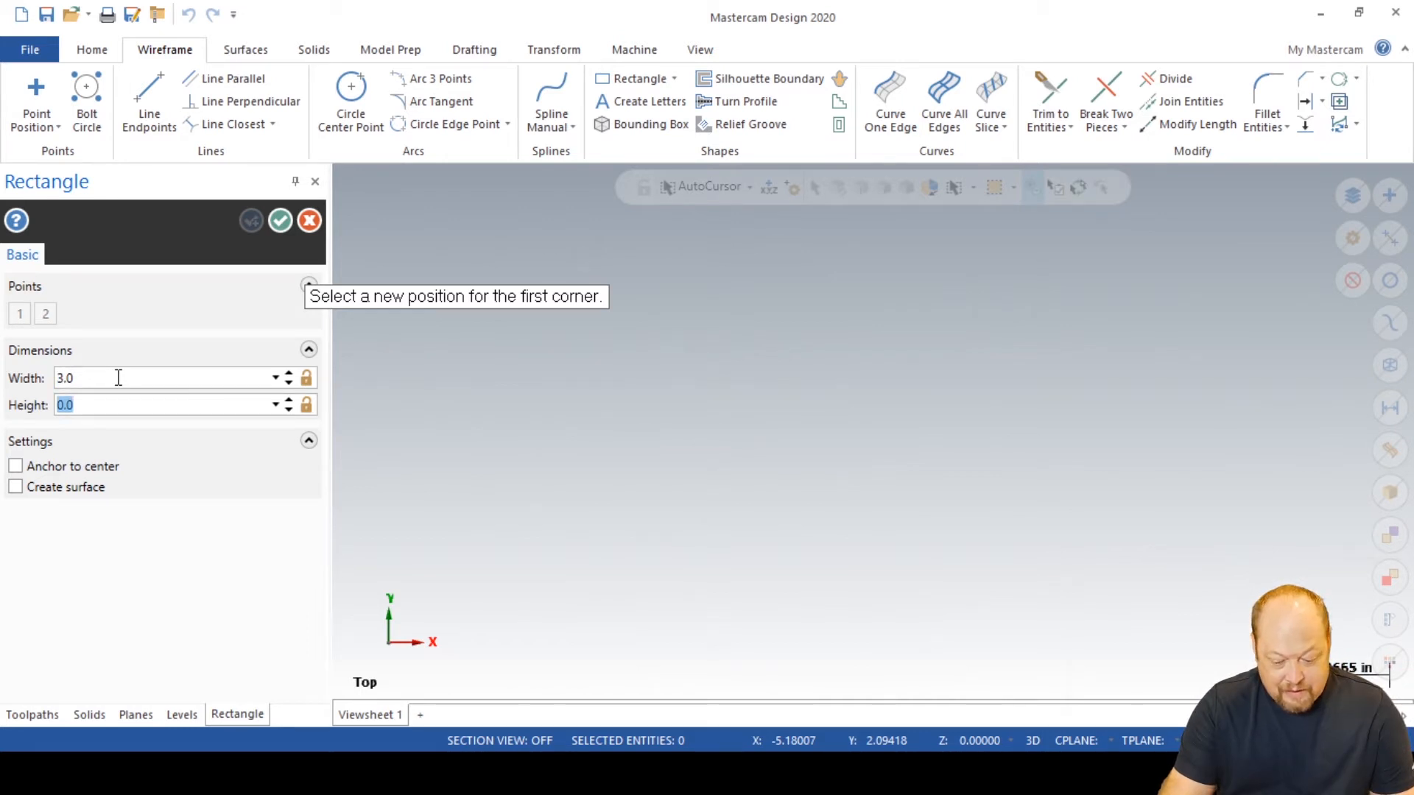
type("5.0")
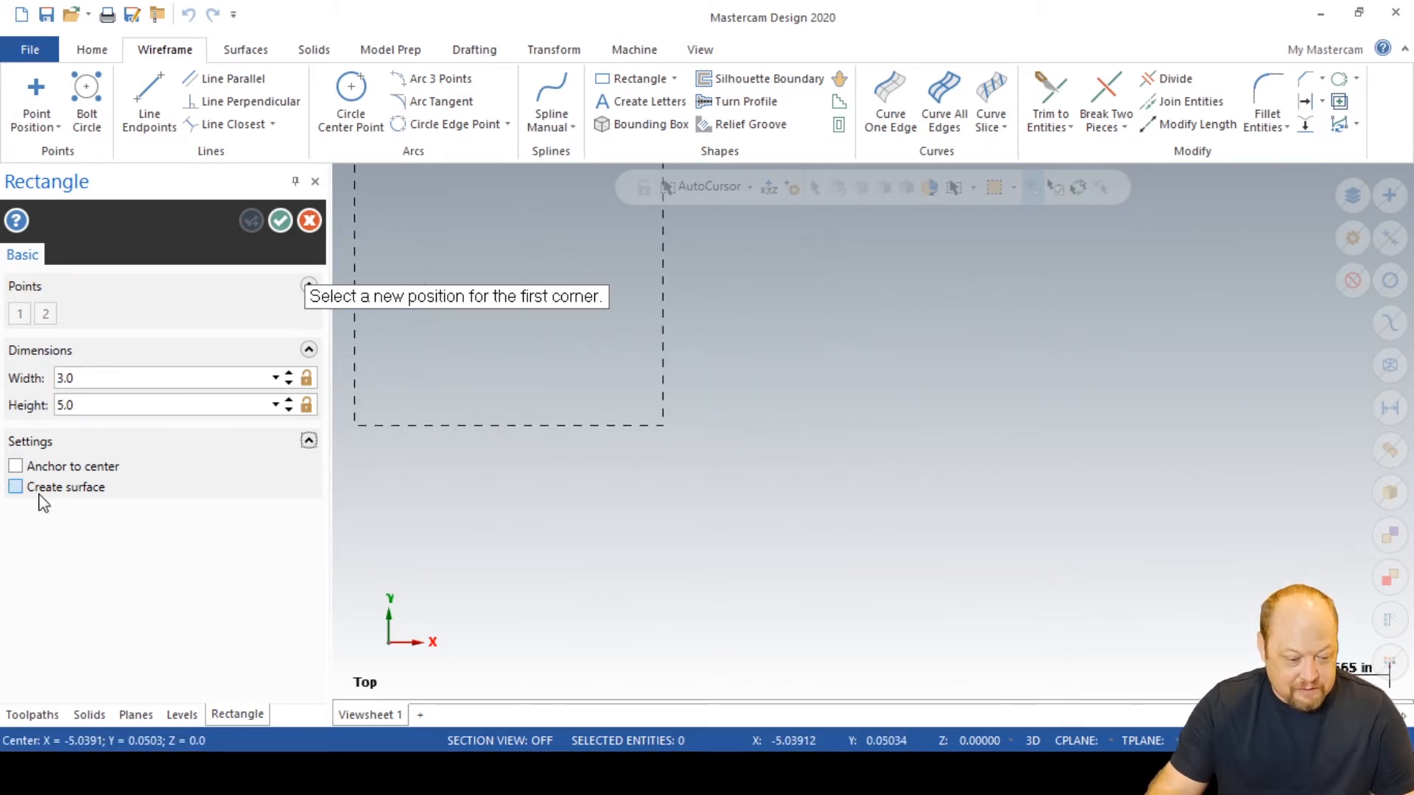
left_click(15, 466)
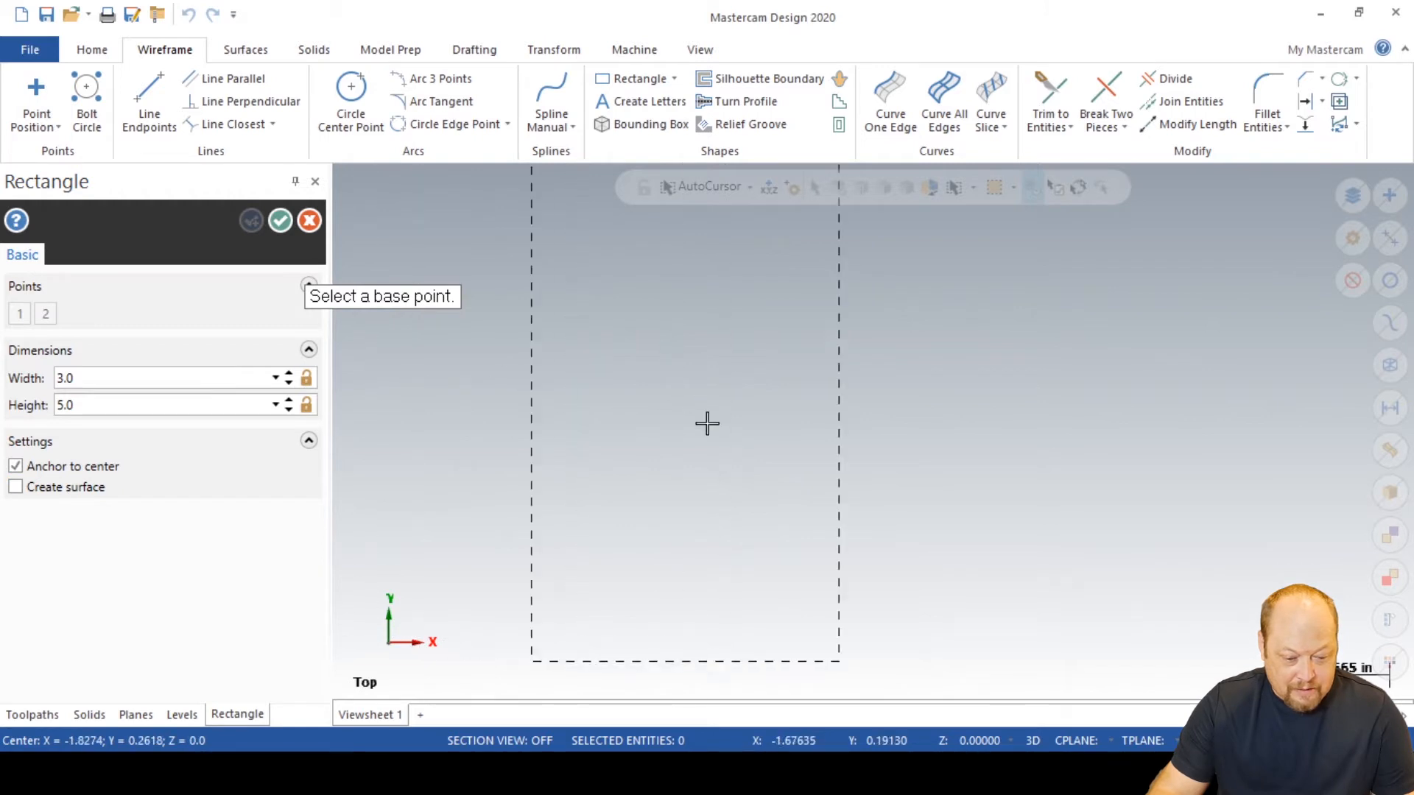
left_click(135, 378)
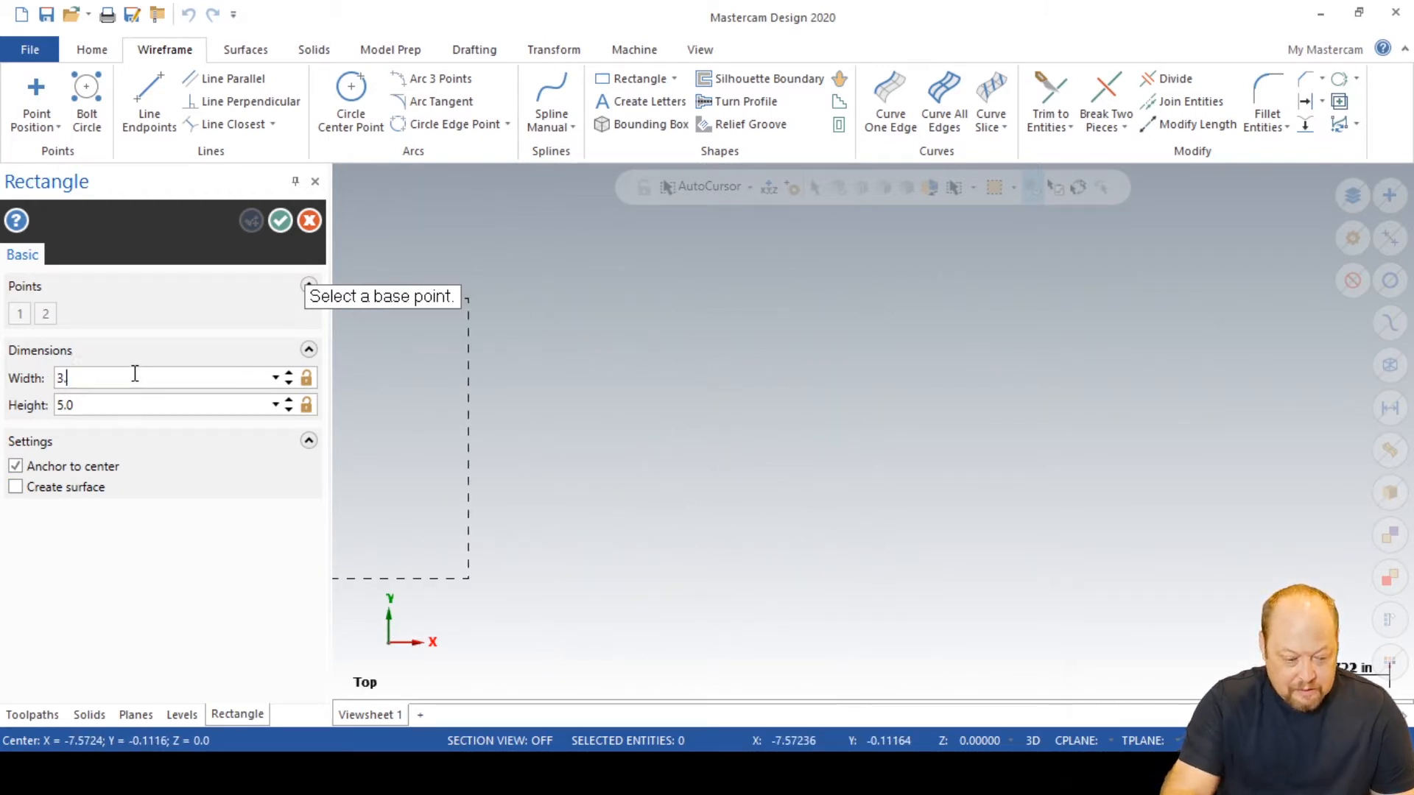
type("5.0")
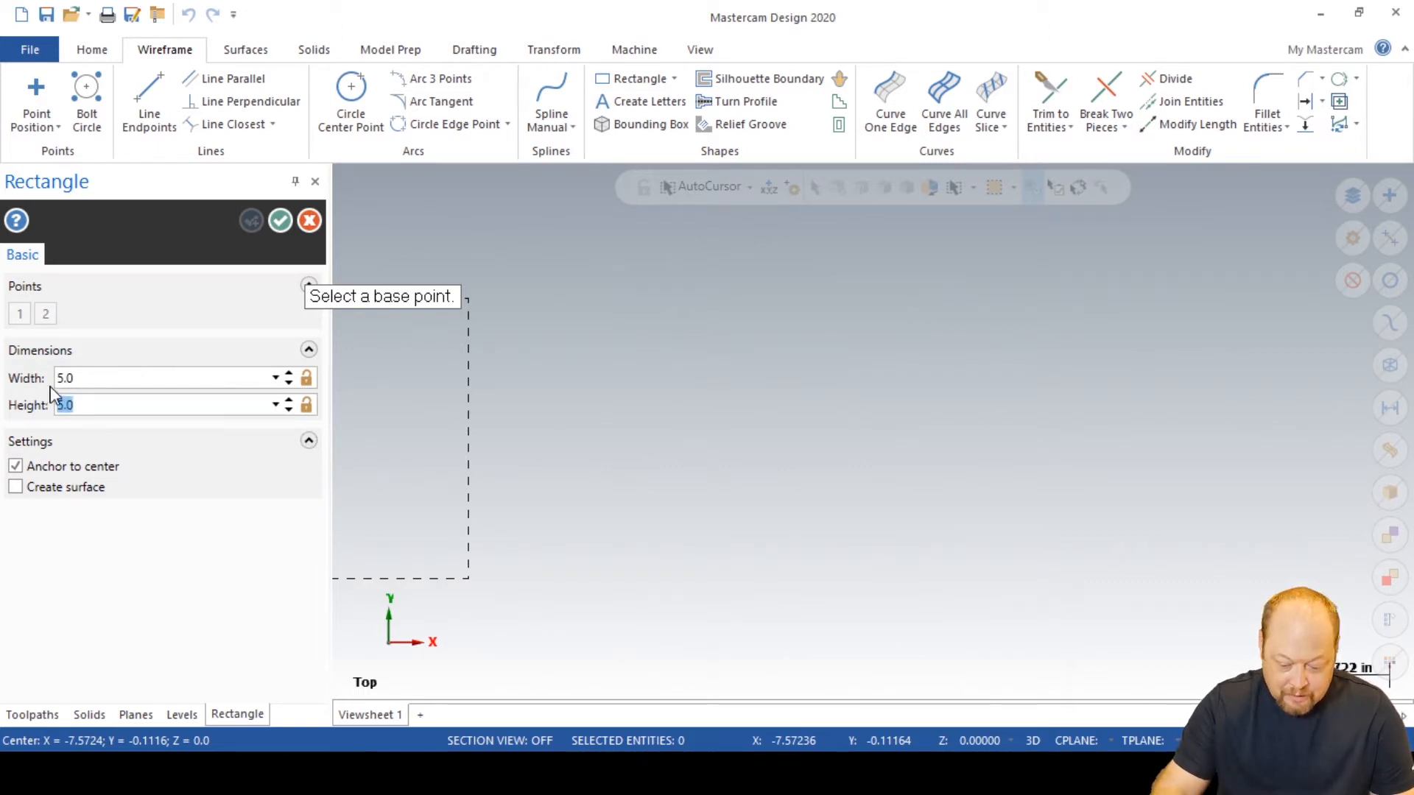
type("3.0")
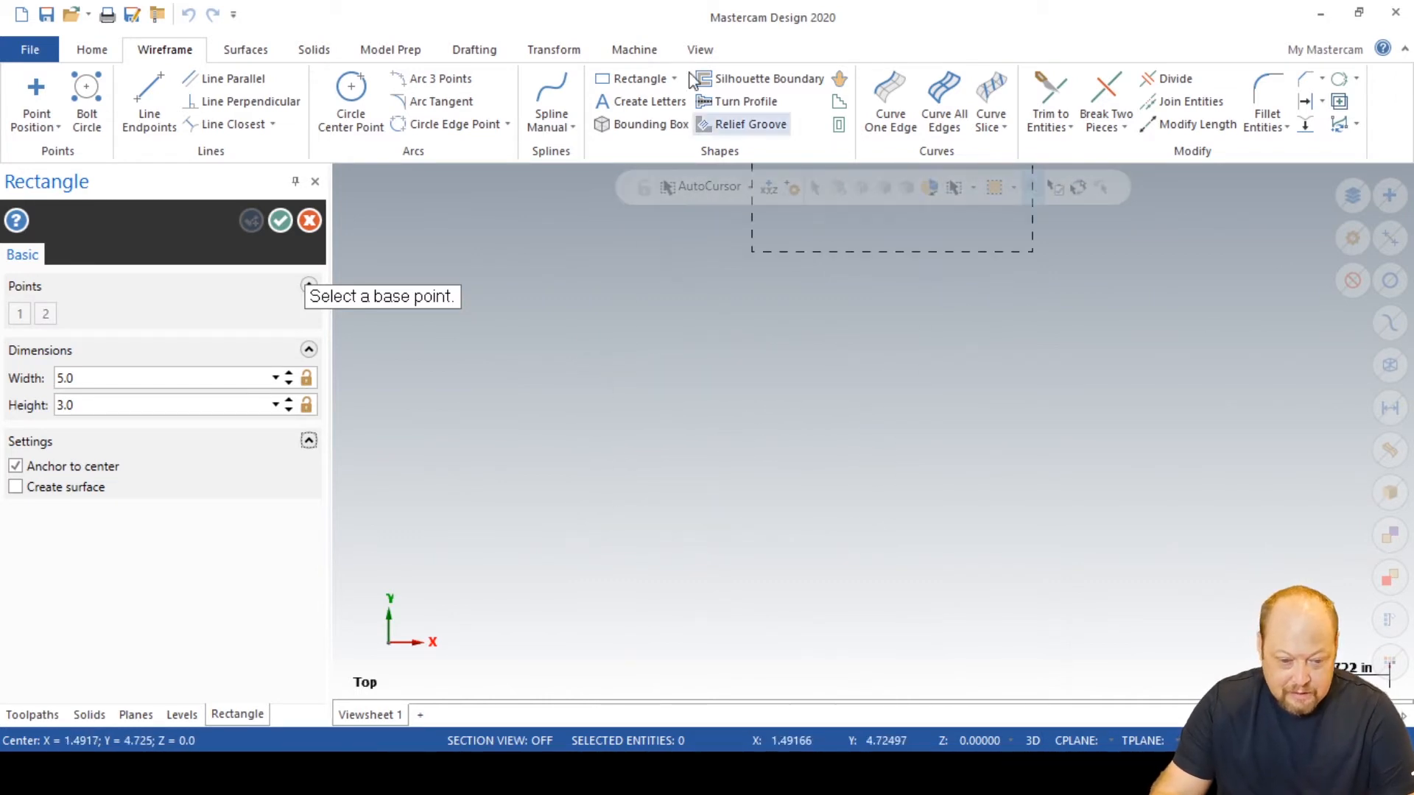
left_click(699, 49)
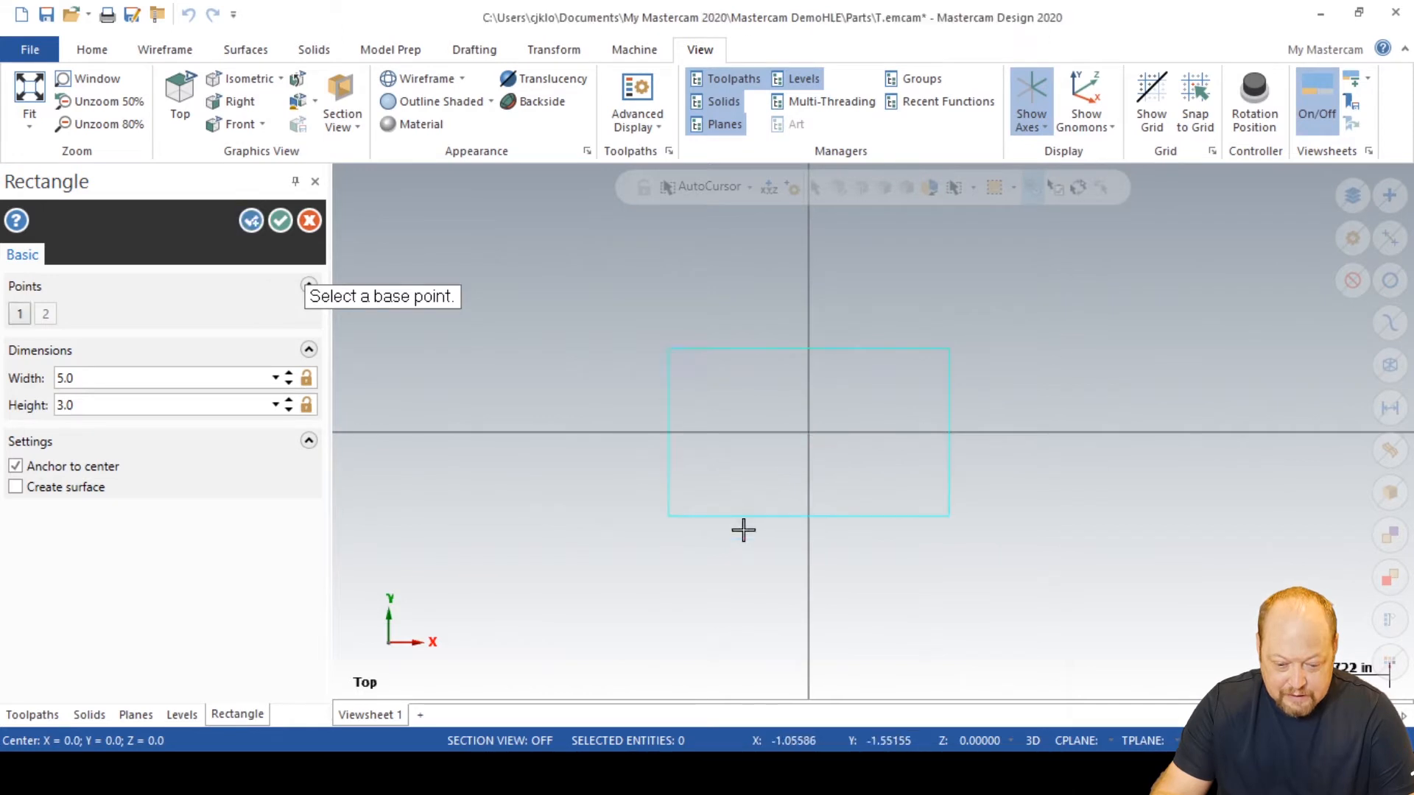
left_click(281, 220)
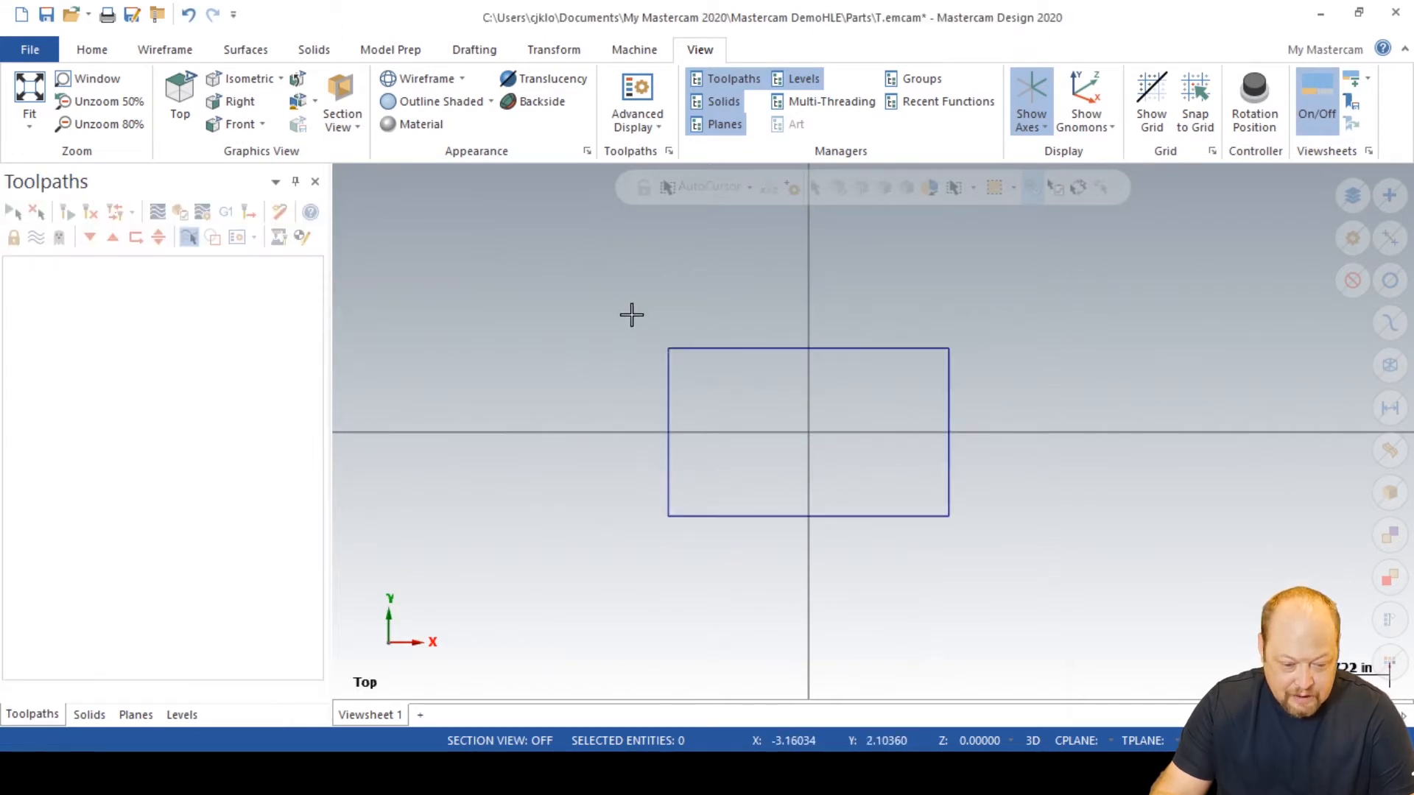
left_click(807, 430)
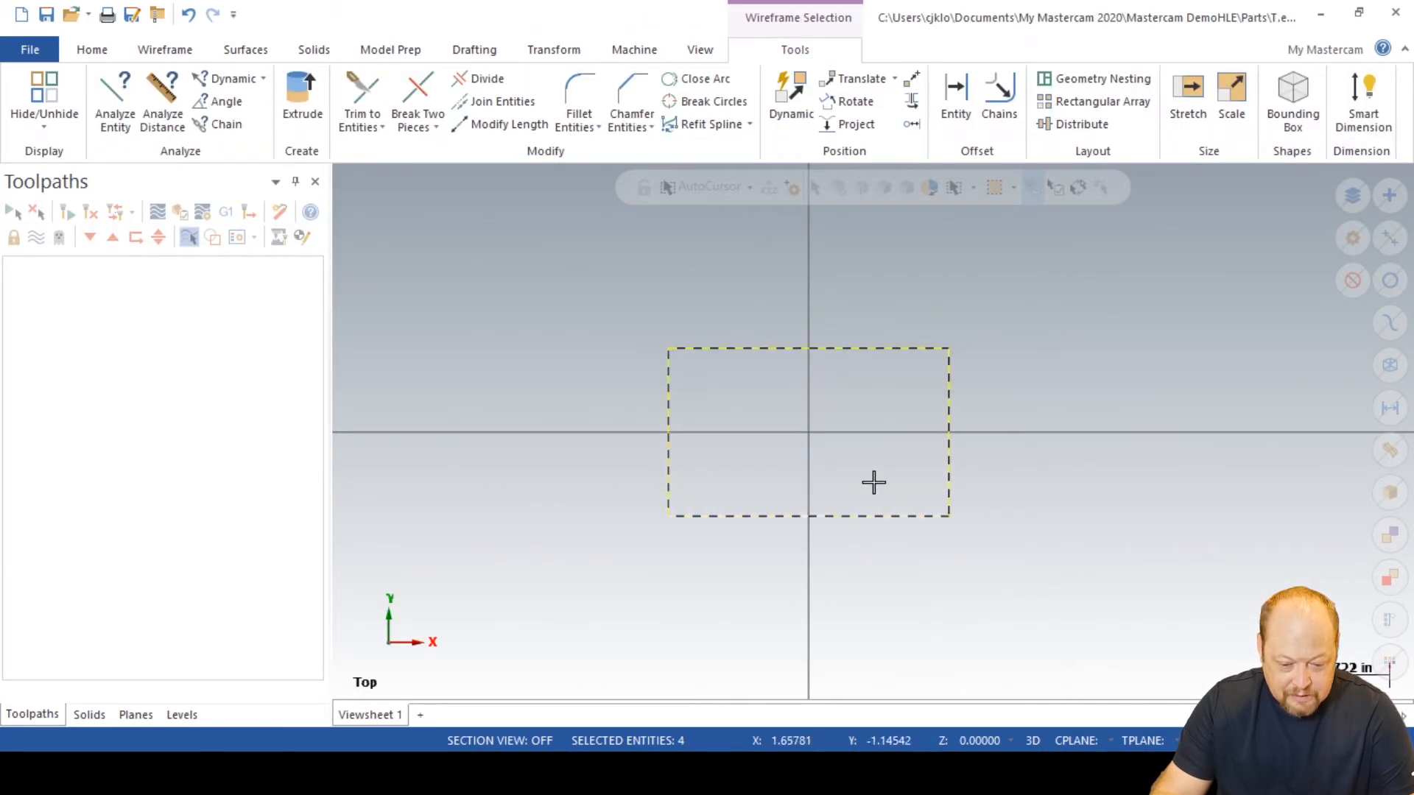
left_click(699, 49)
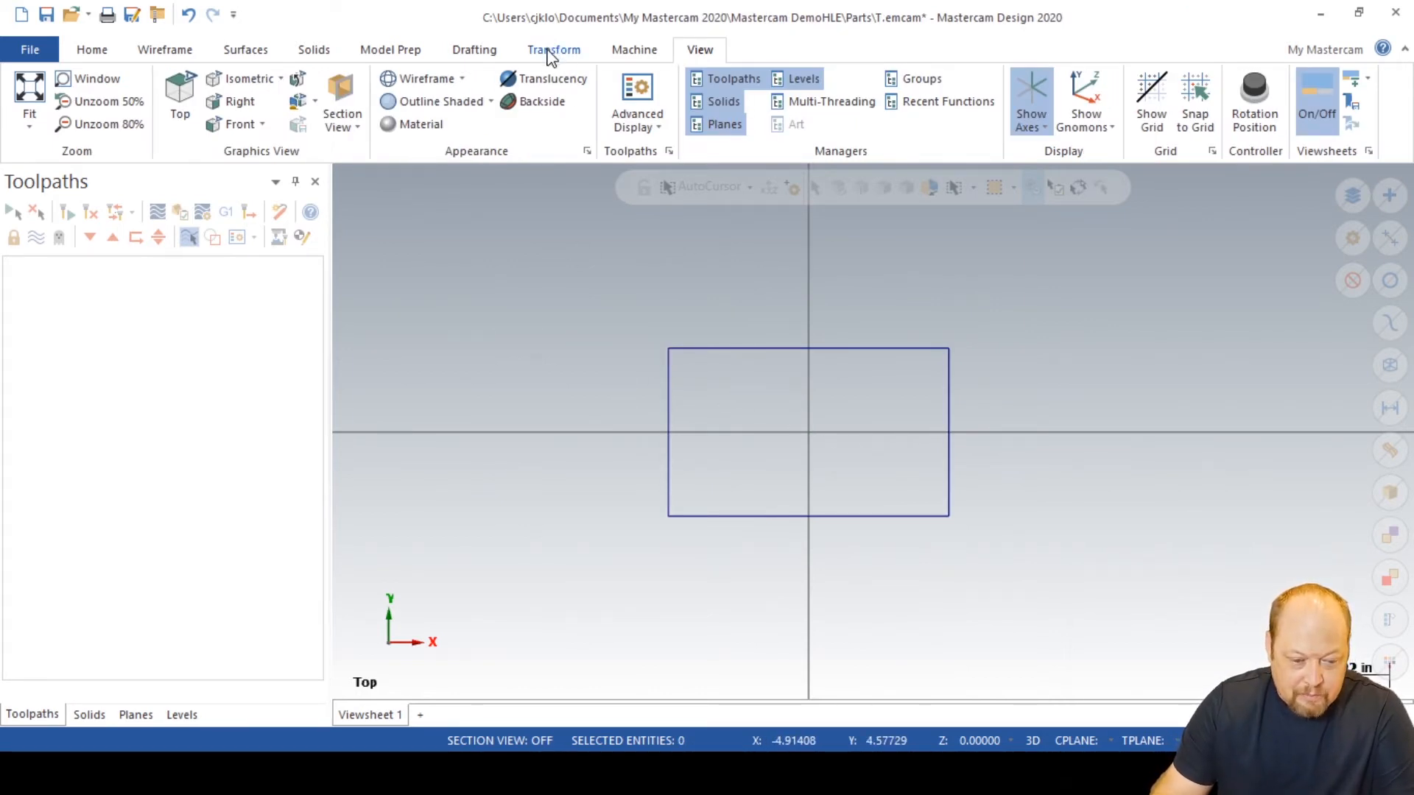
Add the default mill machine, creating Machine Group-1 with its toolpath group
left_click(634, 49)
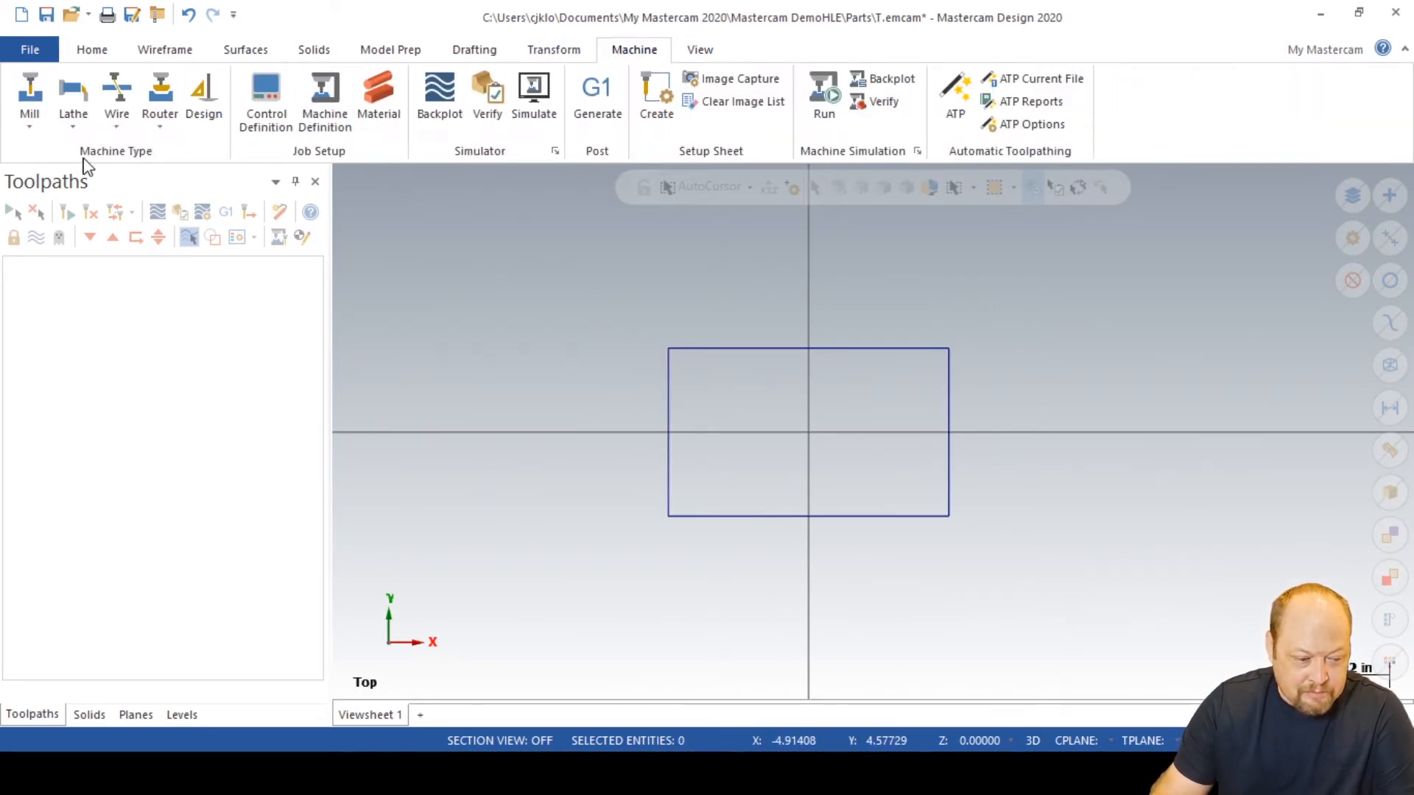
left_click(29, 99)
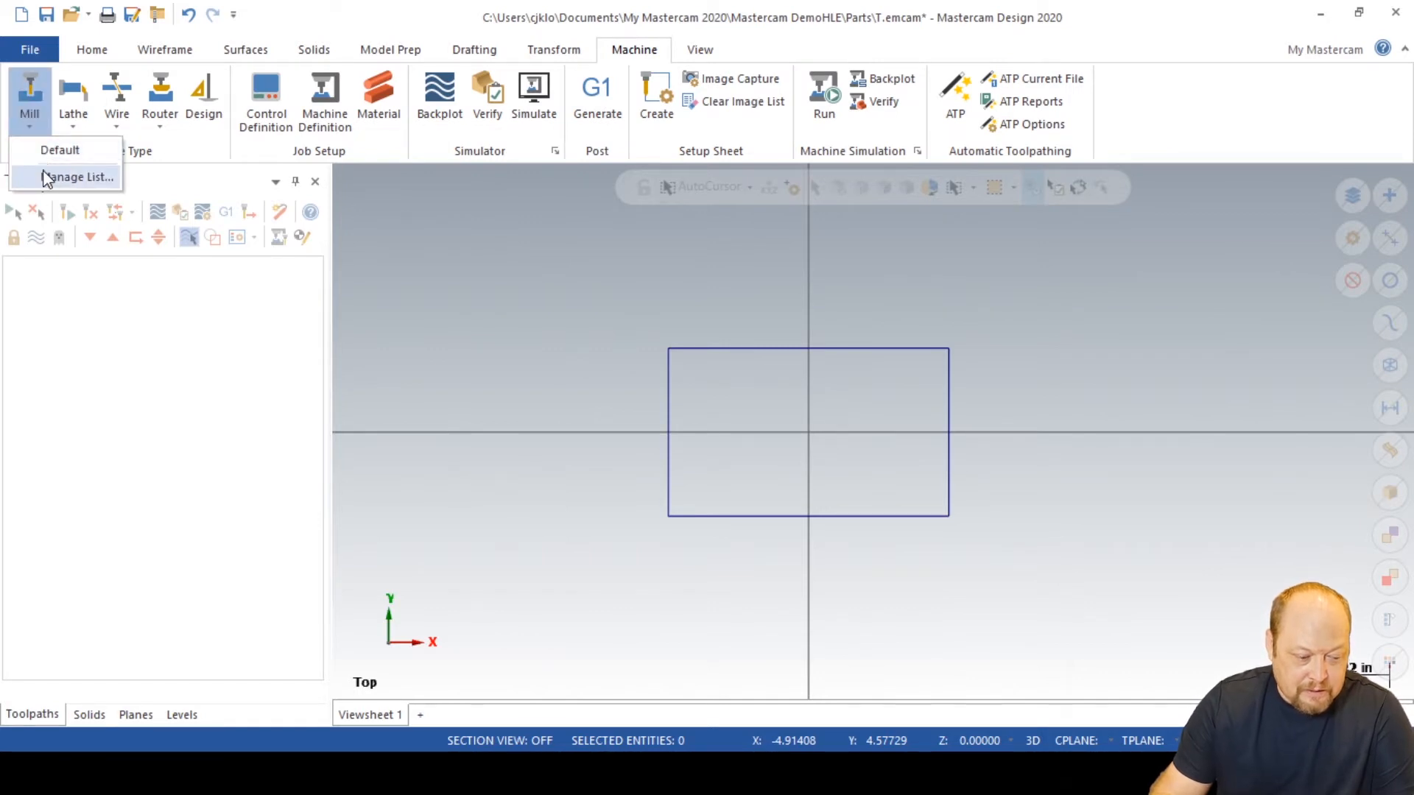
left_click(77, 177)
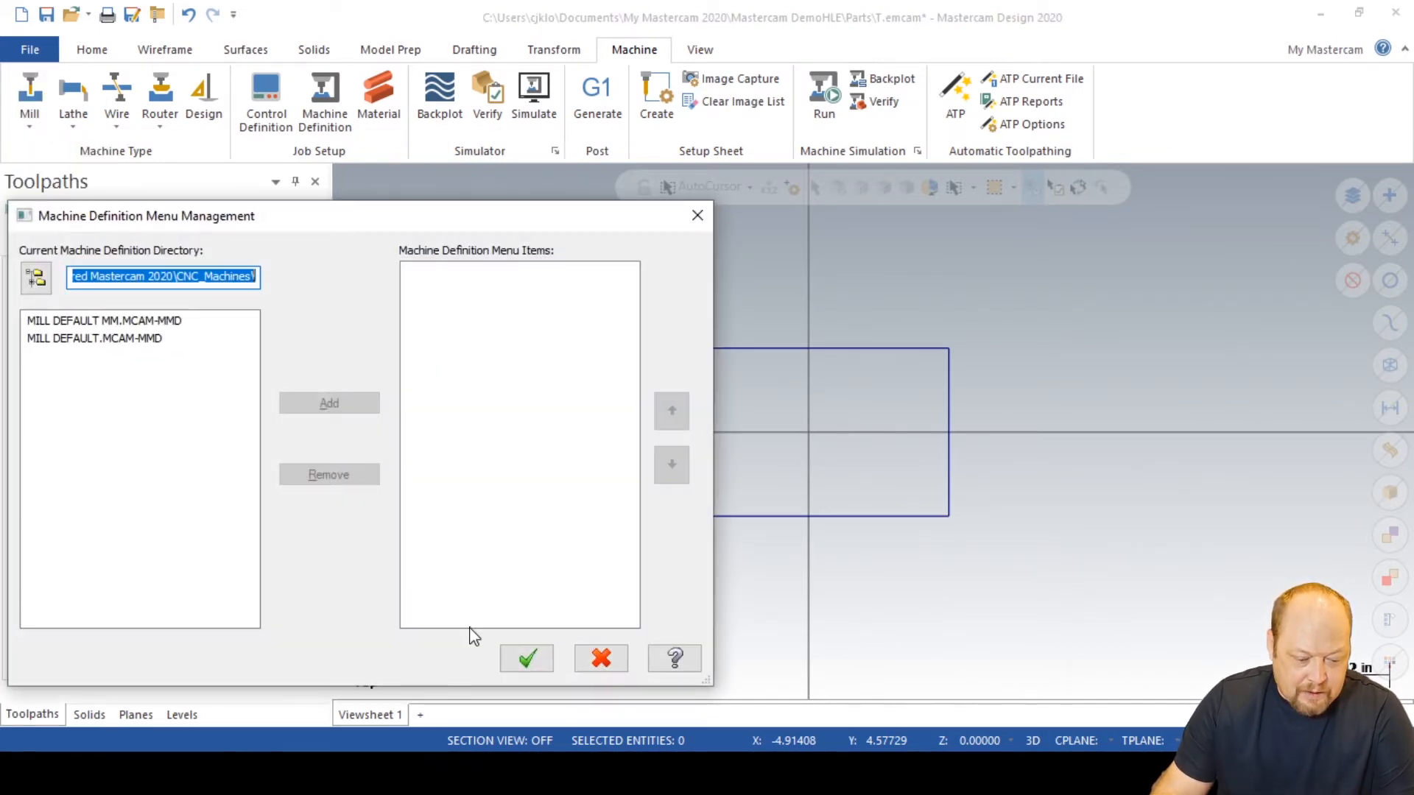
left_click(600, 657)
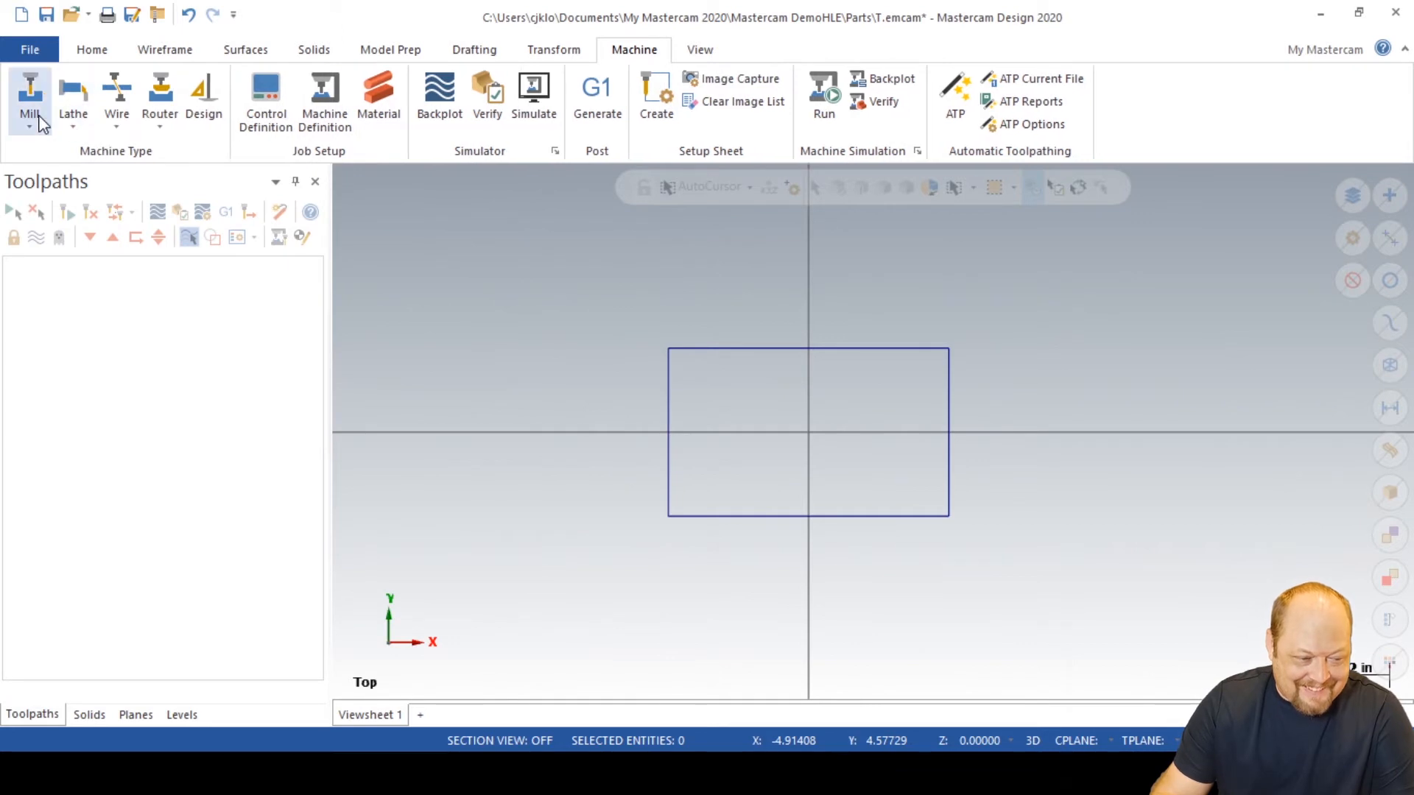
left_click(30, 99)
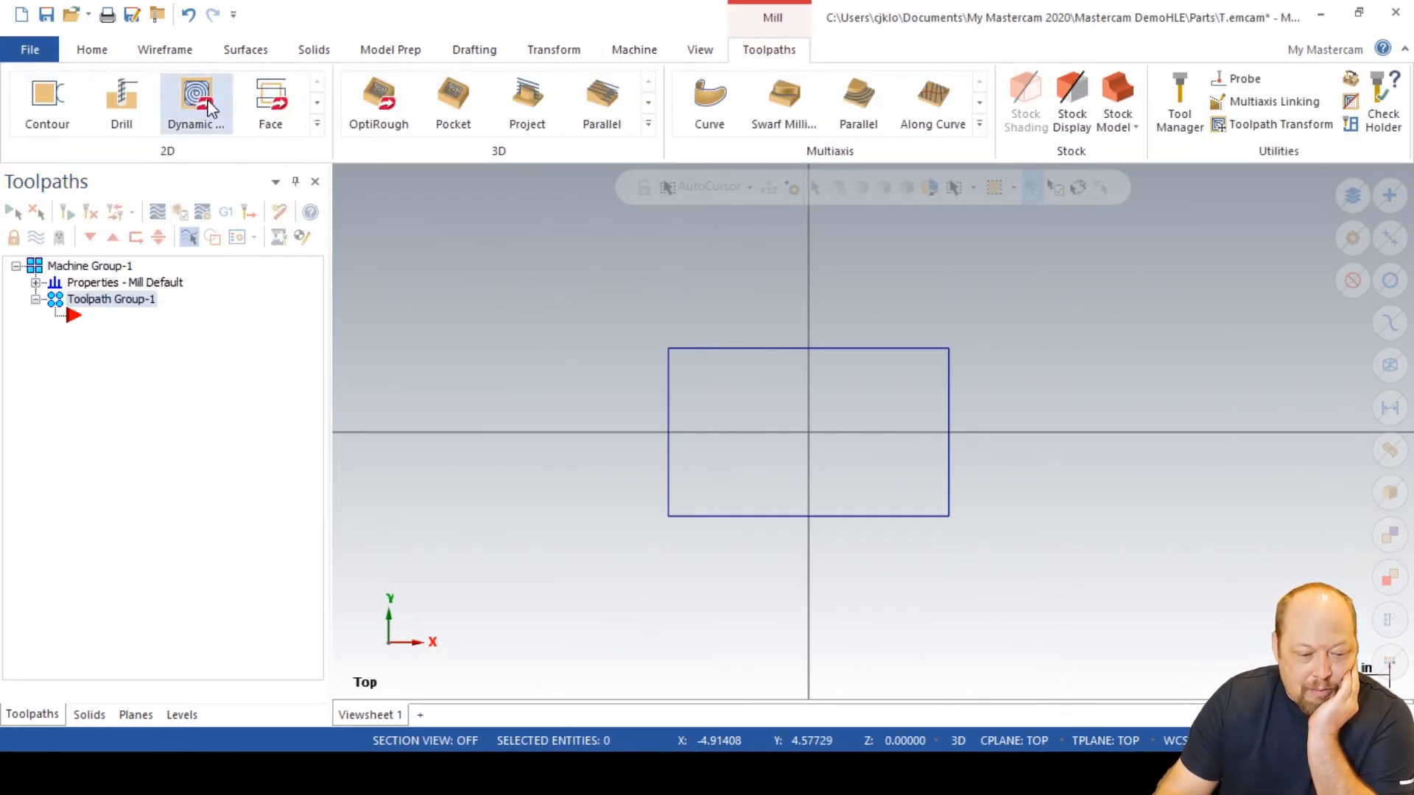
Start a 2D Dynamic Mill toolpath with the rectangle chained from outside as the machining region
left_click(195, 102)
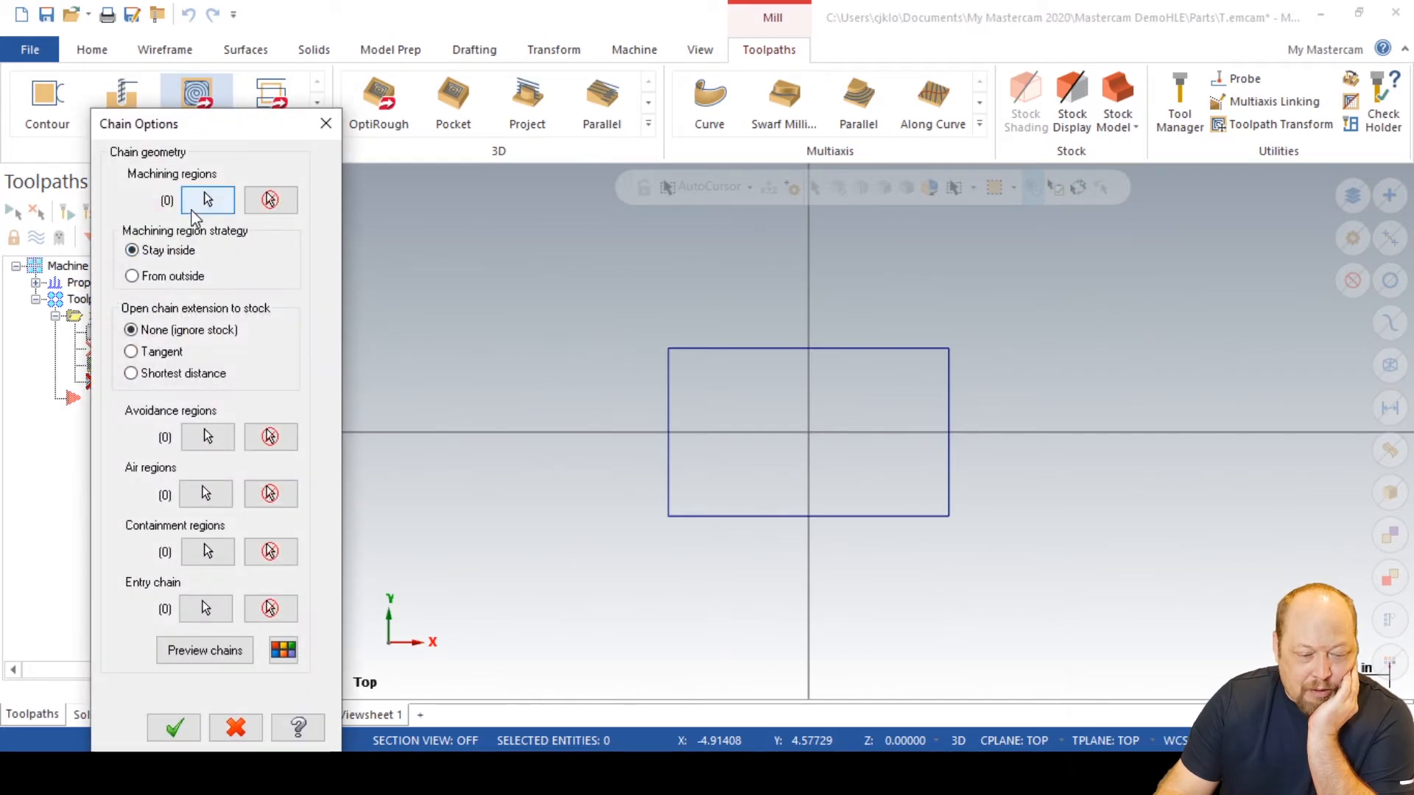
left_click(206, 200)
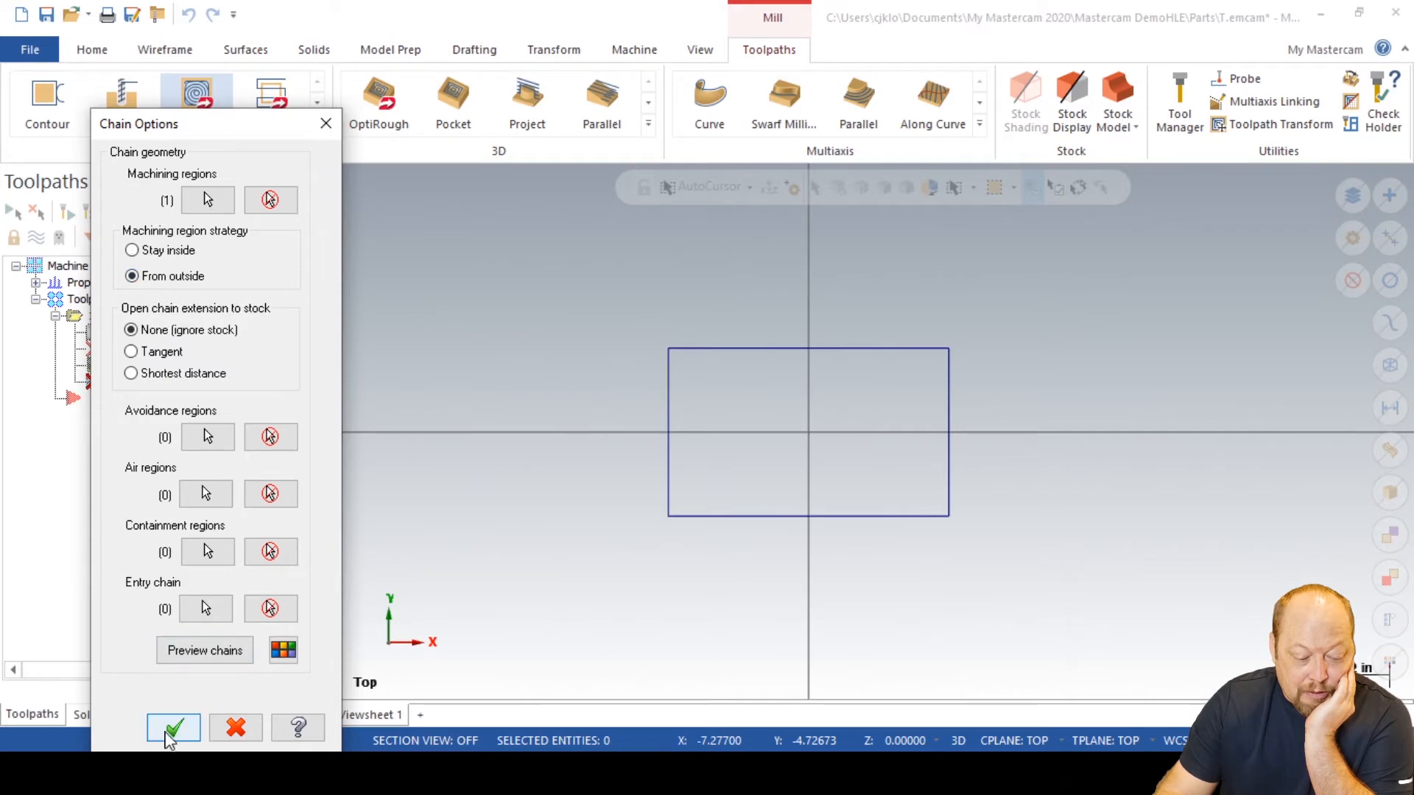
left_click(172, 727)
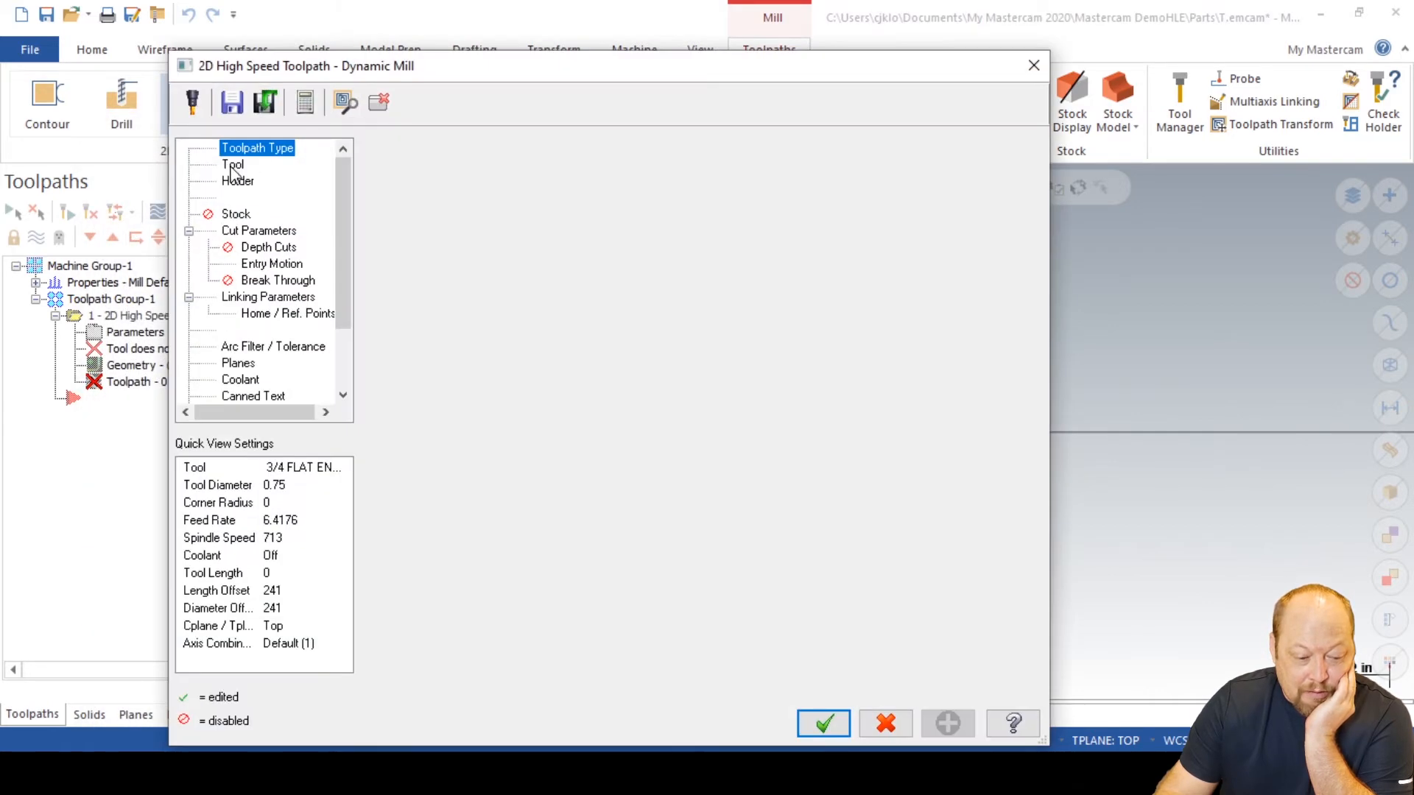
Assign a 1/2 flat endmill from the library as tool 1, feed 50, spindle 8000
left_click(233, 165)
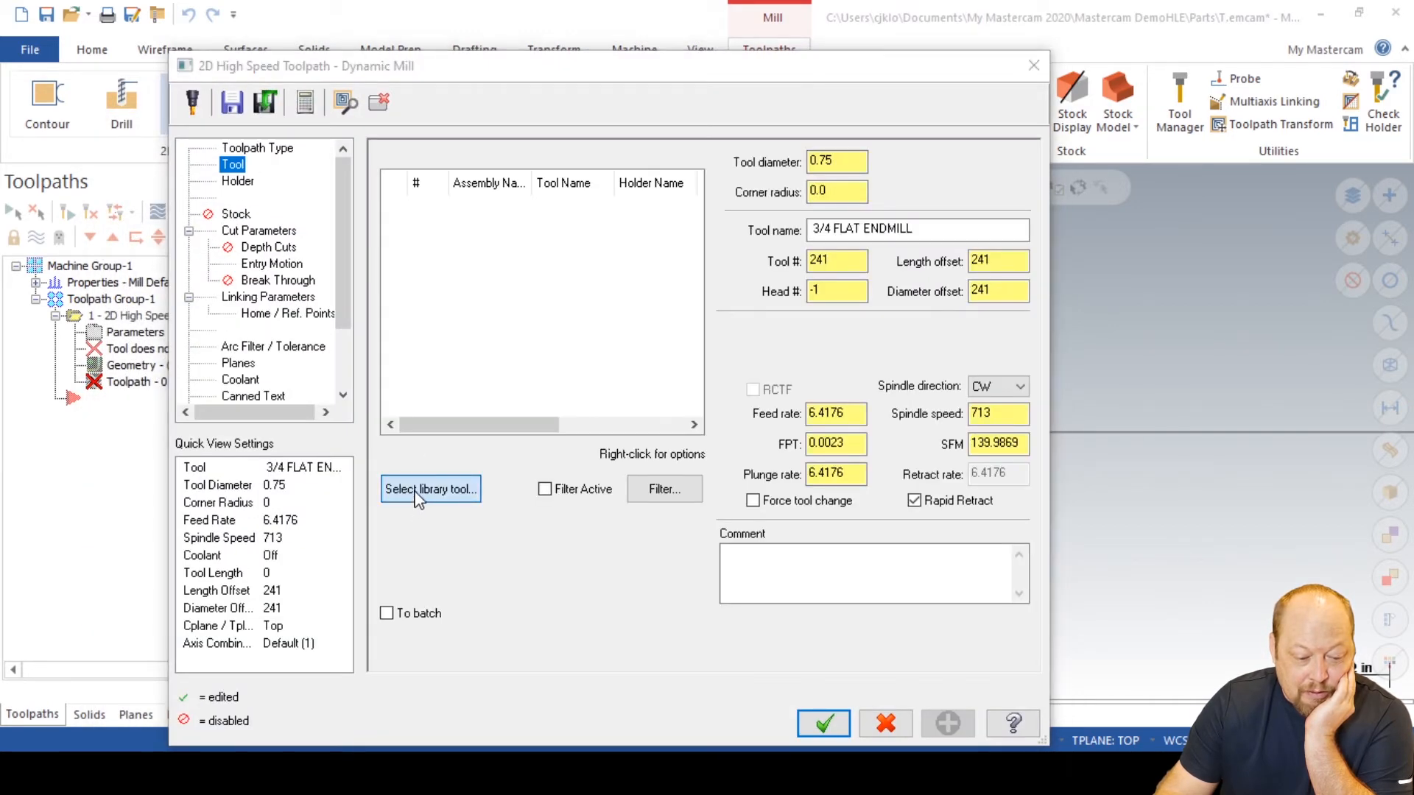
left_click(430, 489)
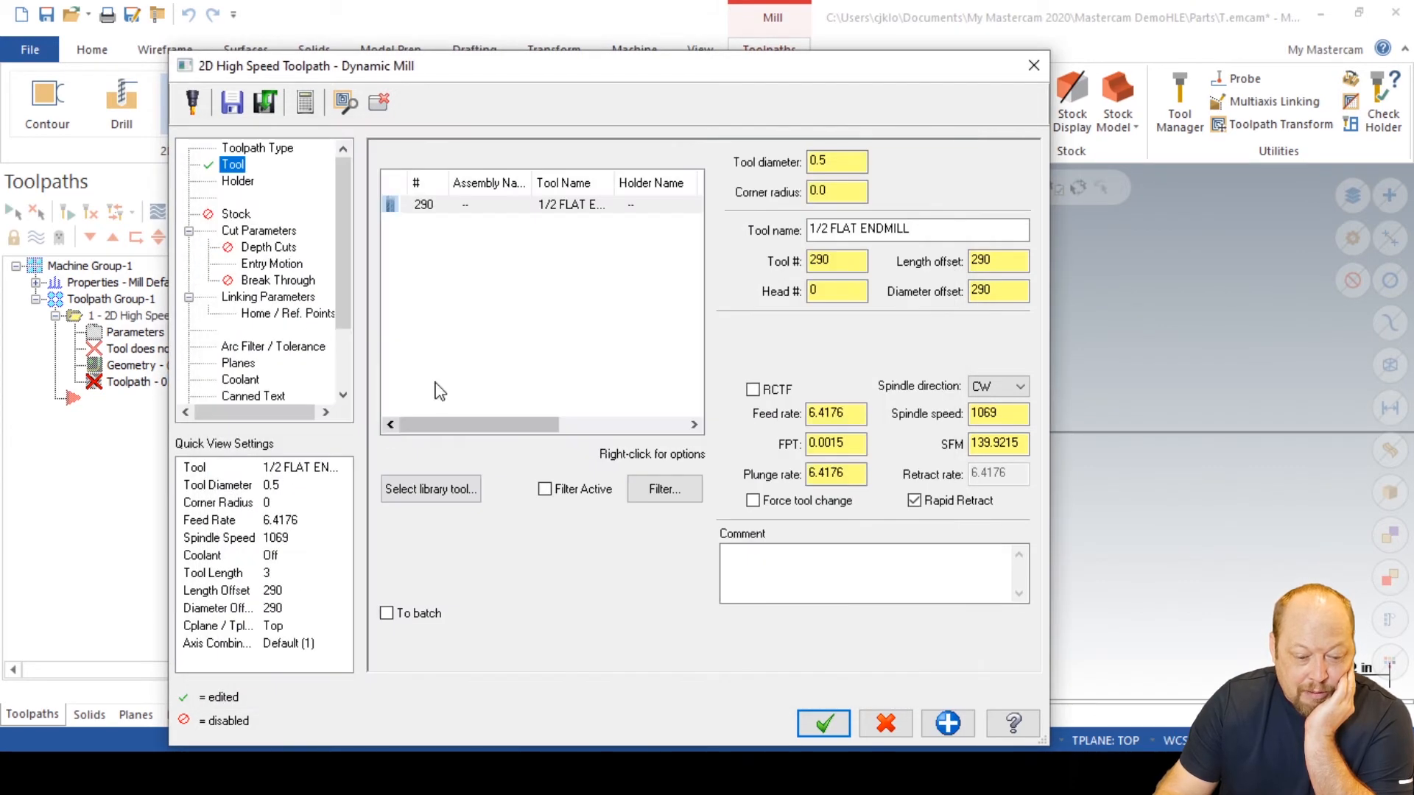
left_click(541, 205)
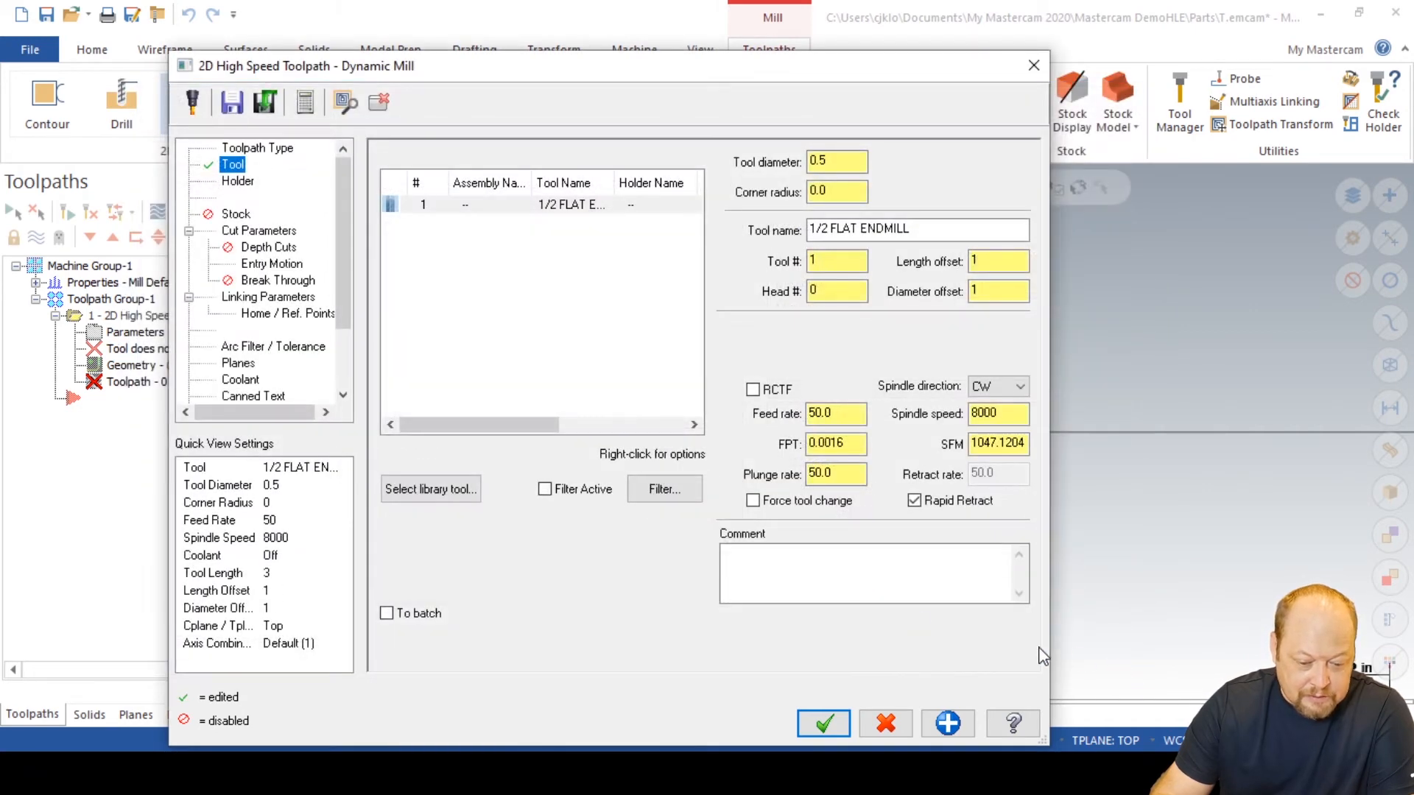
left_click(843, 573)
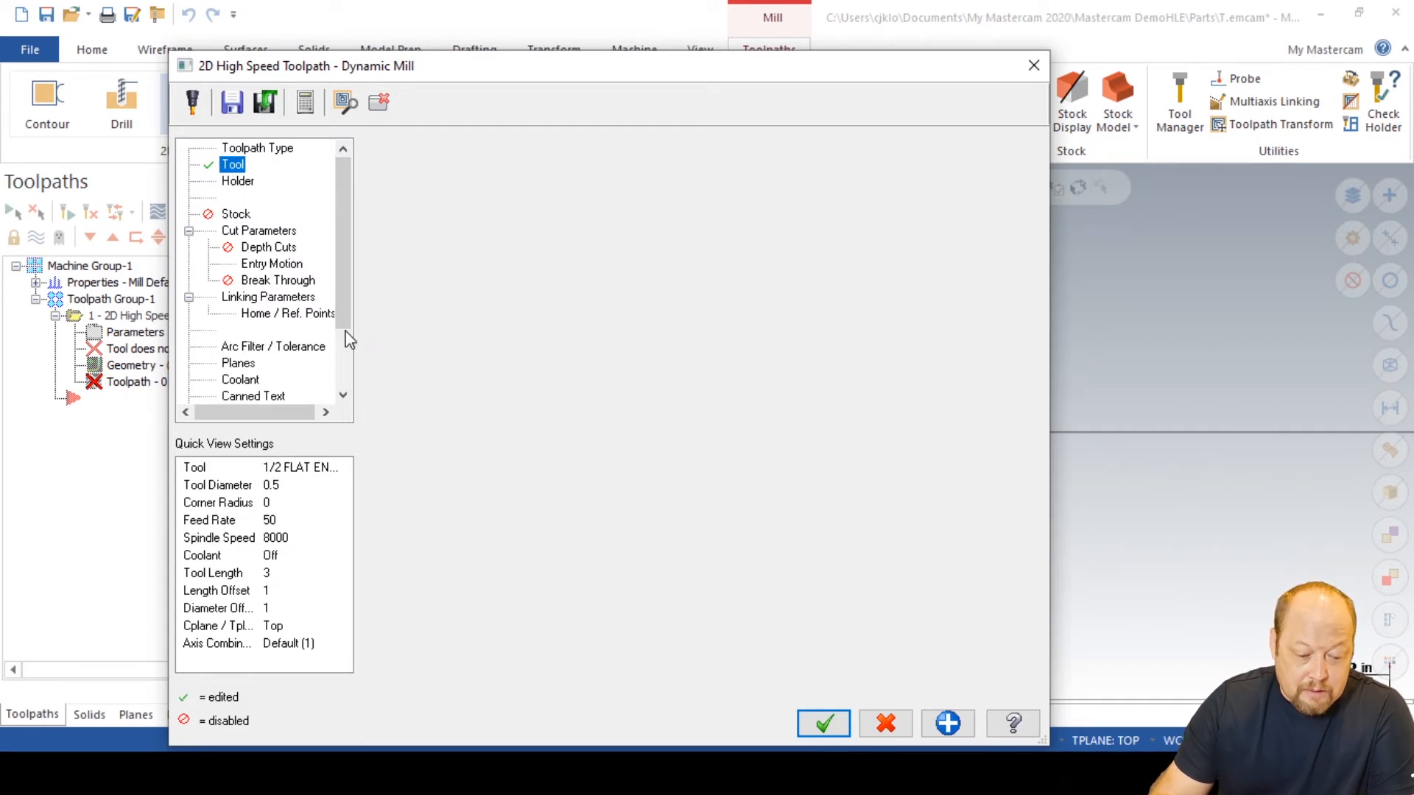
Set the B2E4-0500 holder's tool projection to 1.5
left_click(237, 180)
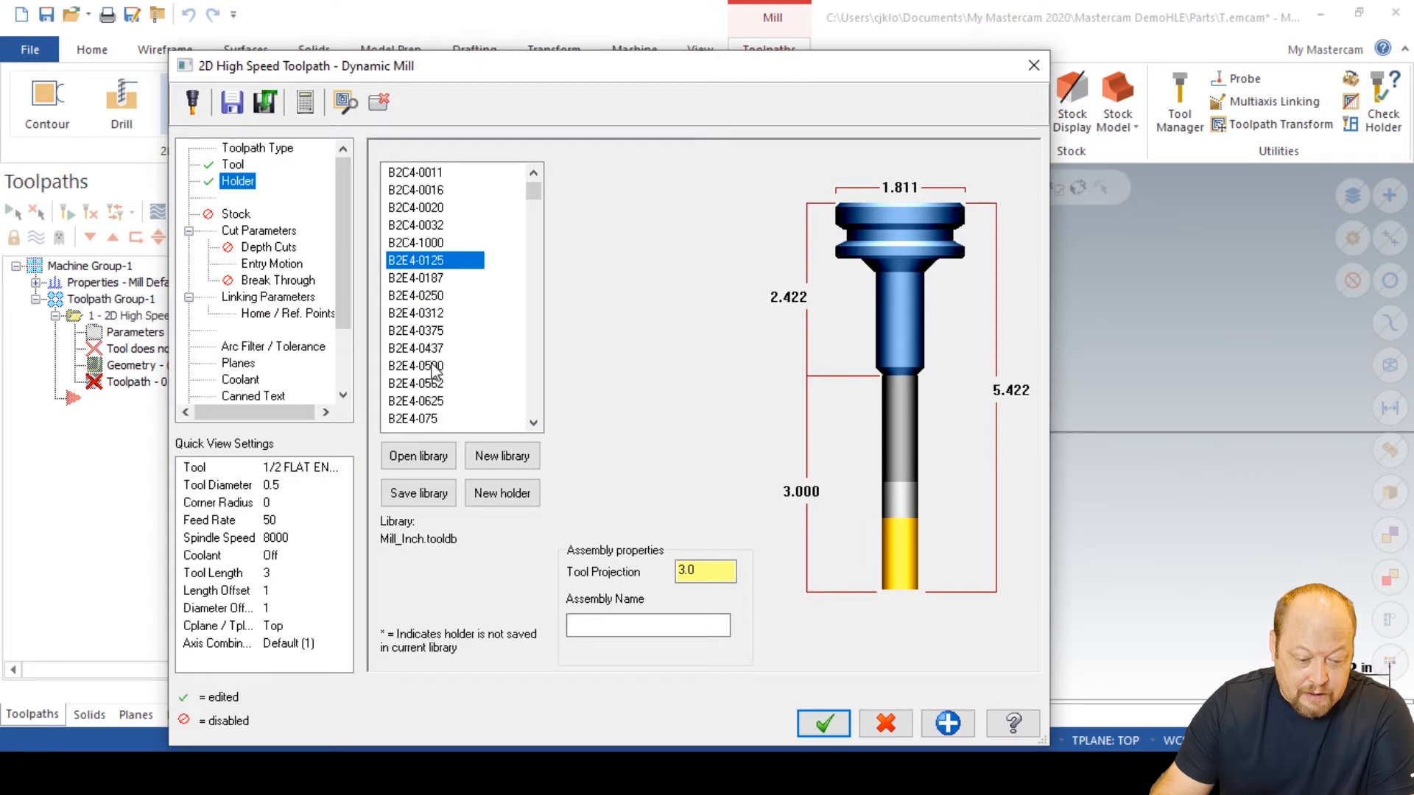
left_click(414, 365)
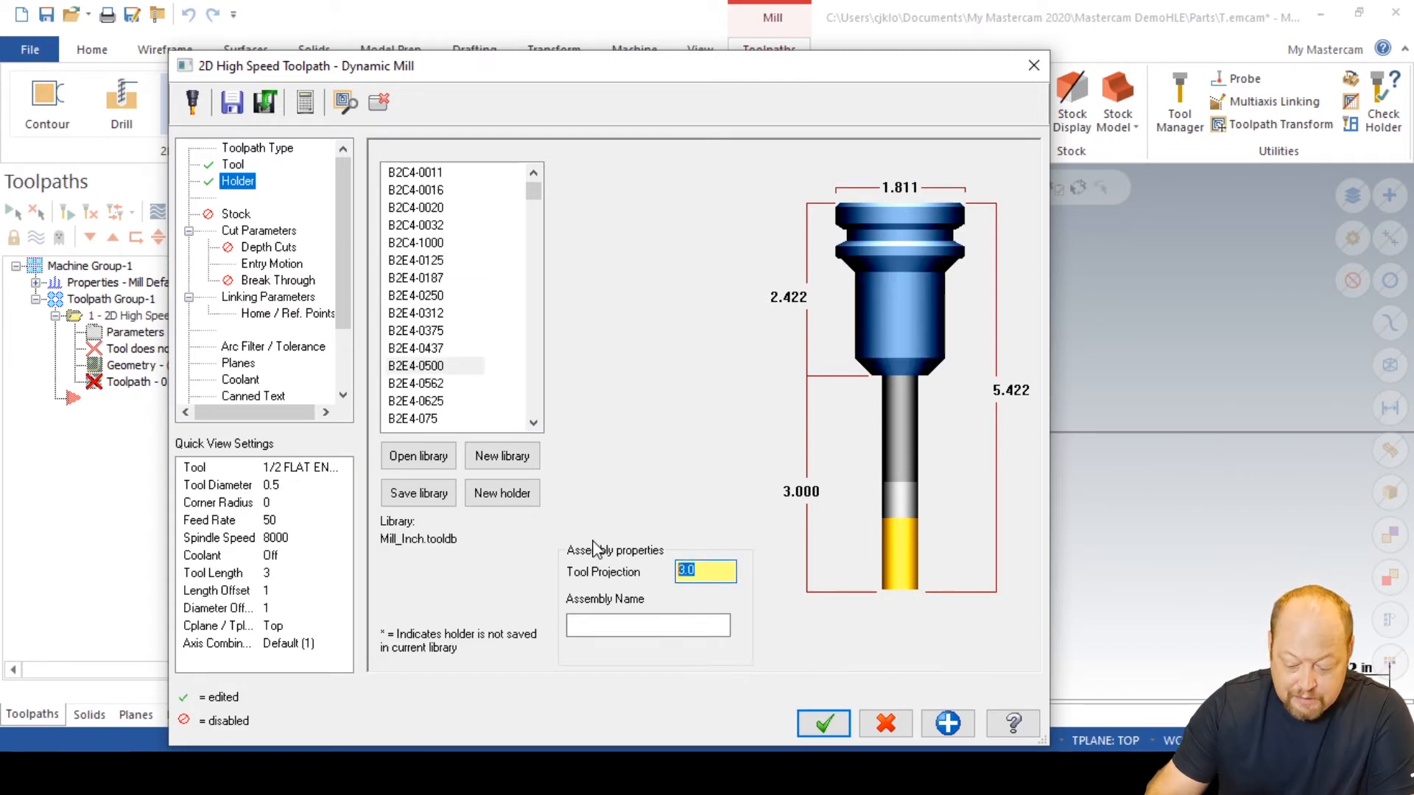
type("1.5")
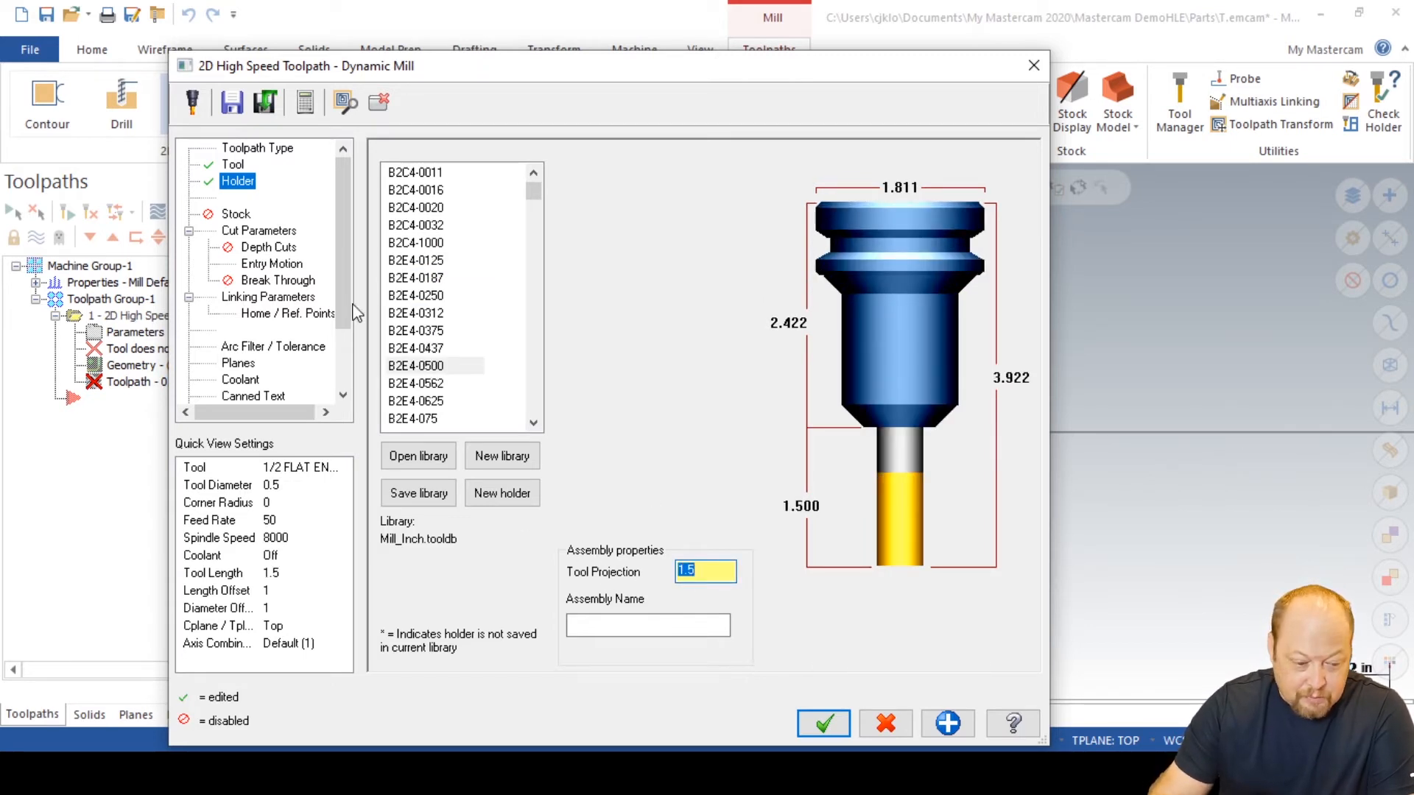
Set stepover to 10% and leave 0.005 stock on walls and floors
left_click(258, 230)
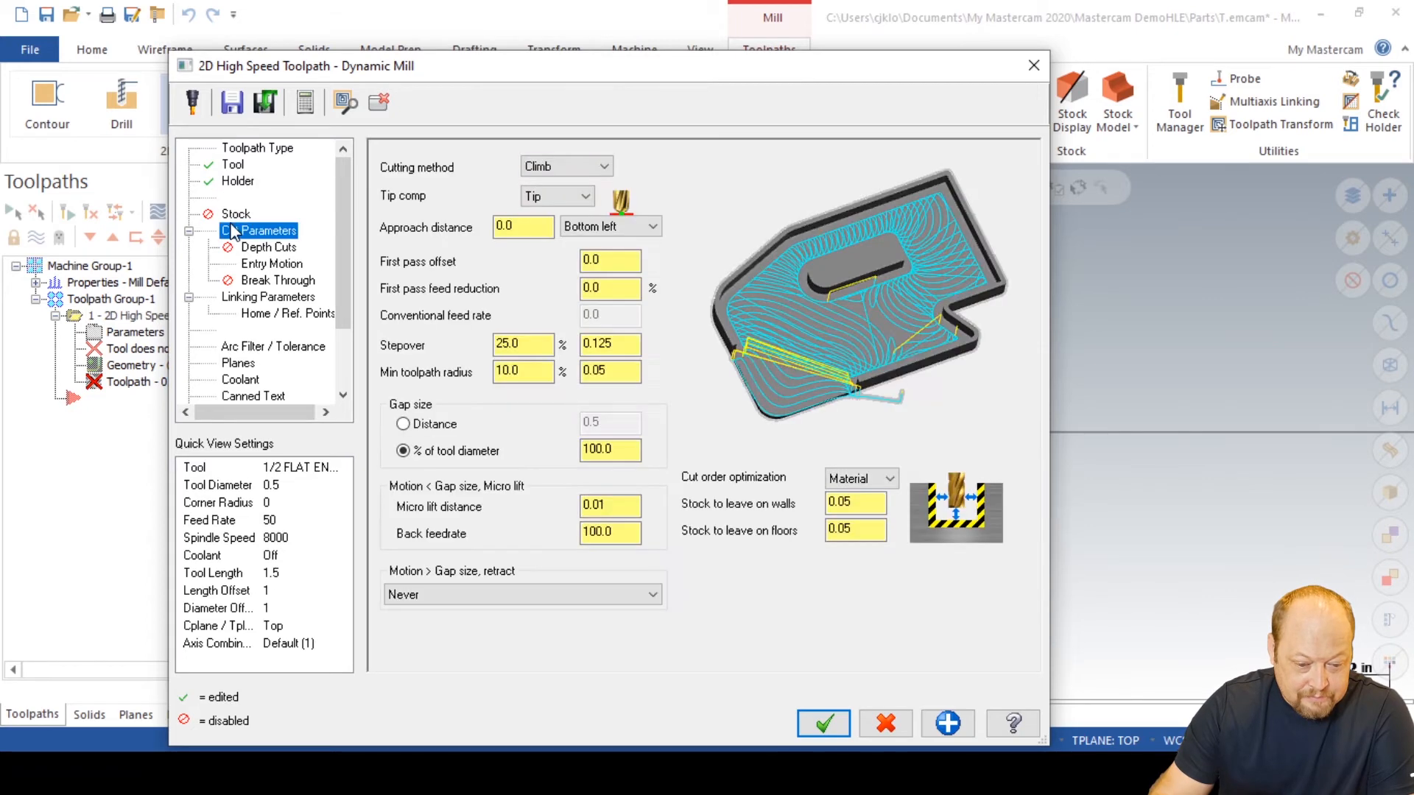
left_click(523, 226)
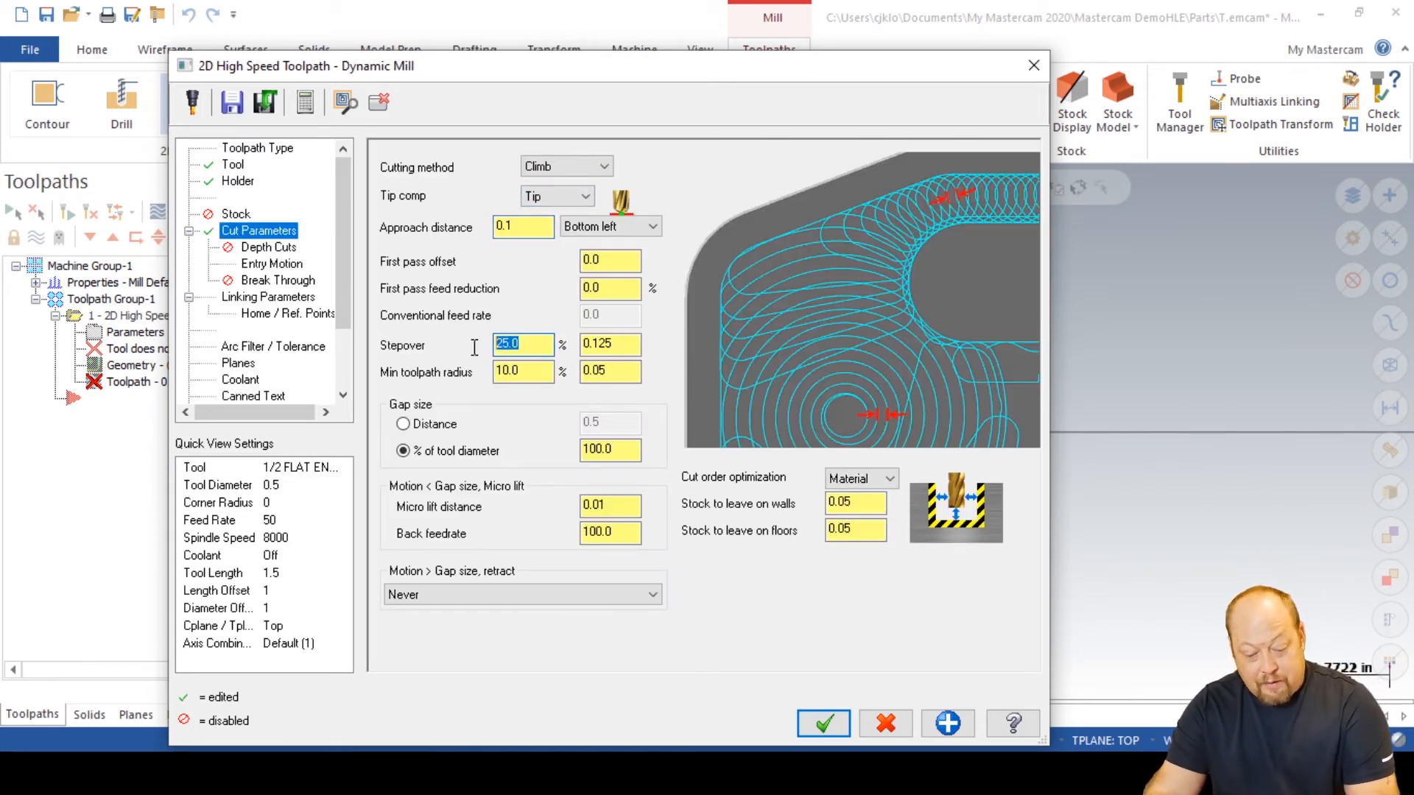
type("10.0")
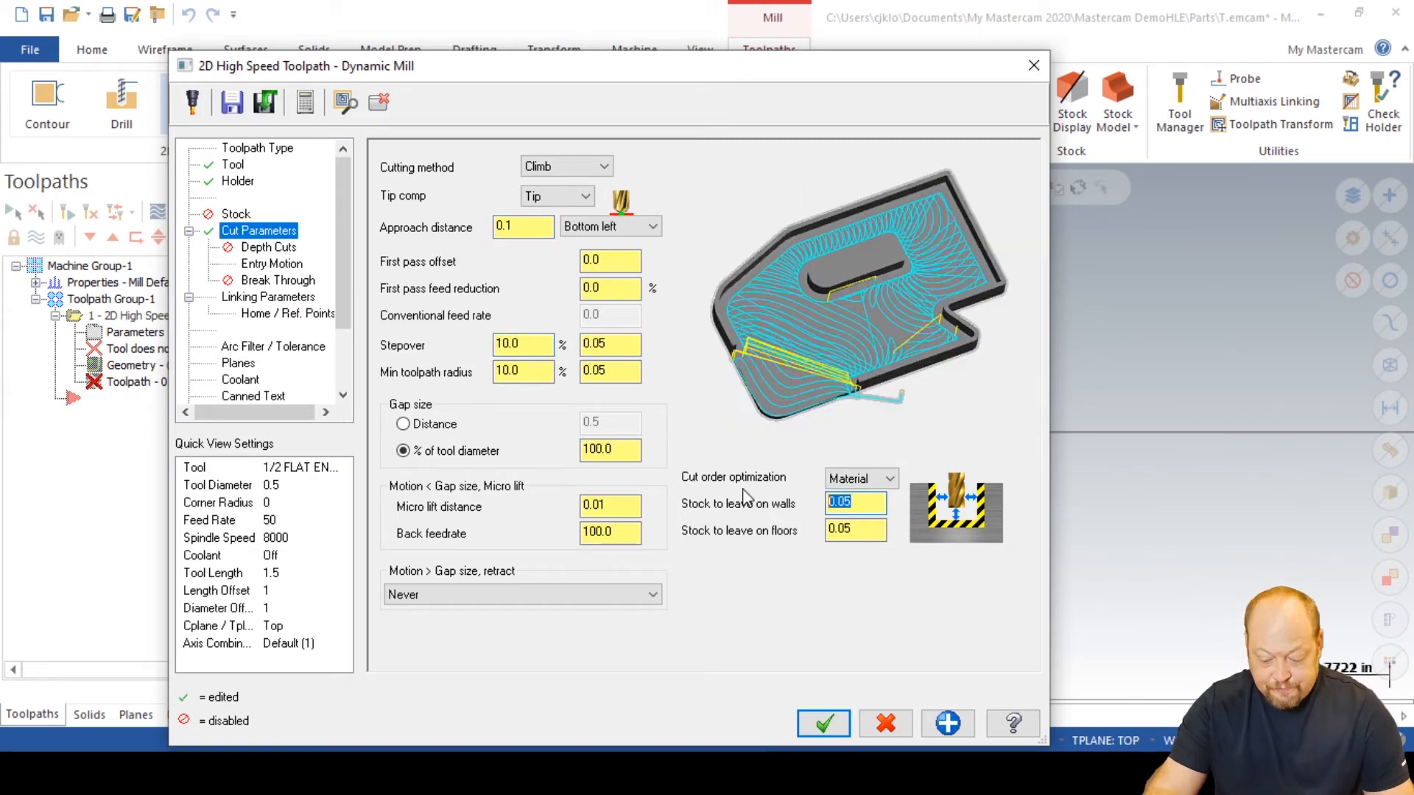
type("0.005")
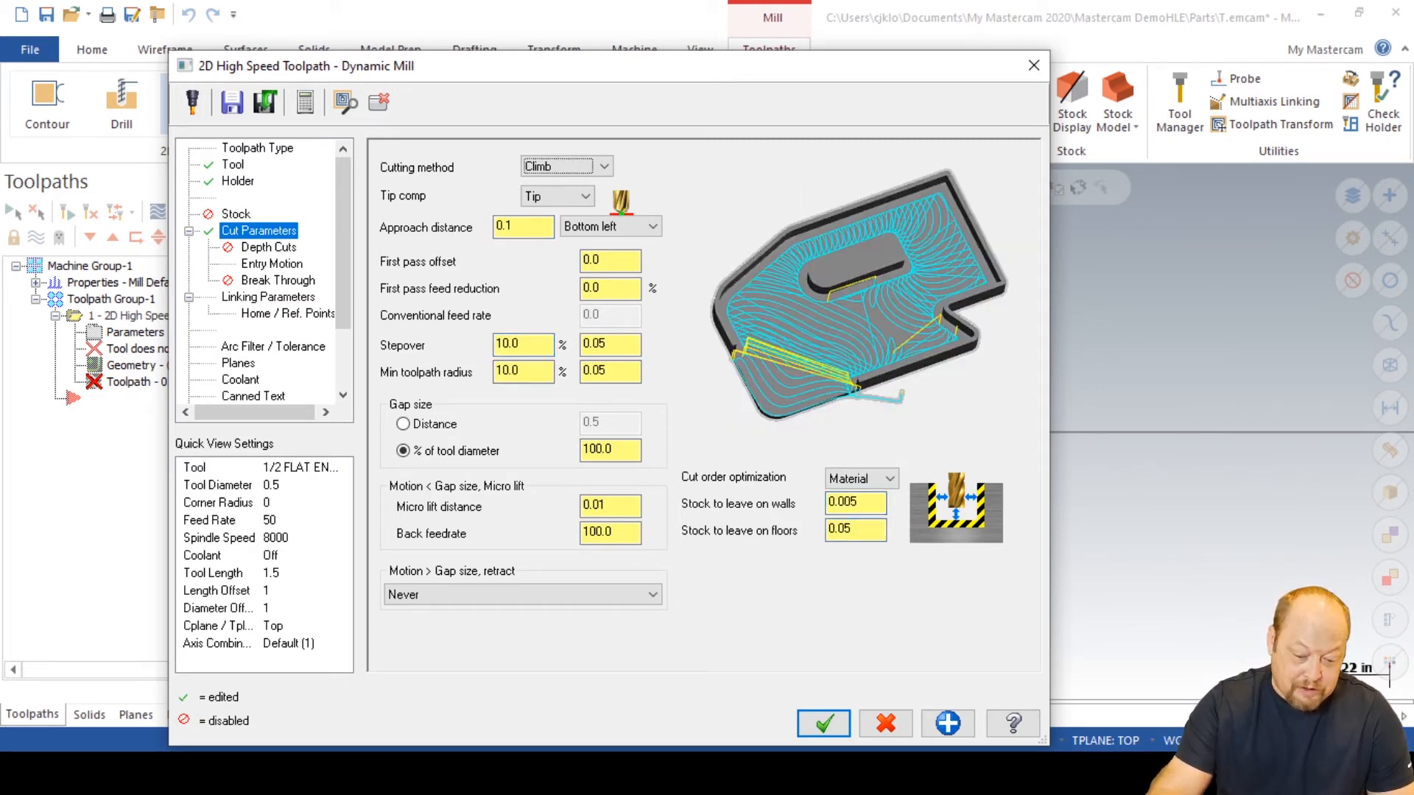
left_click(855, 530)
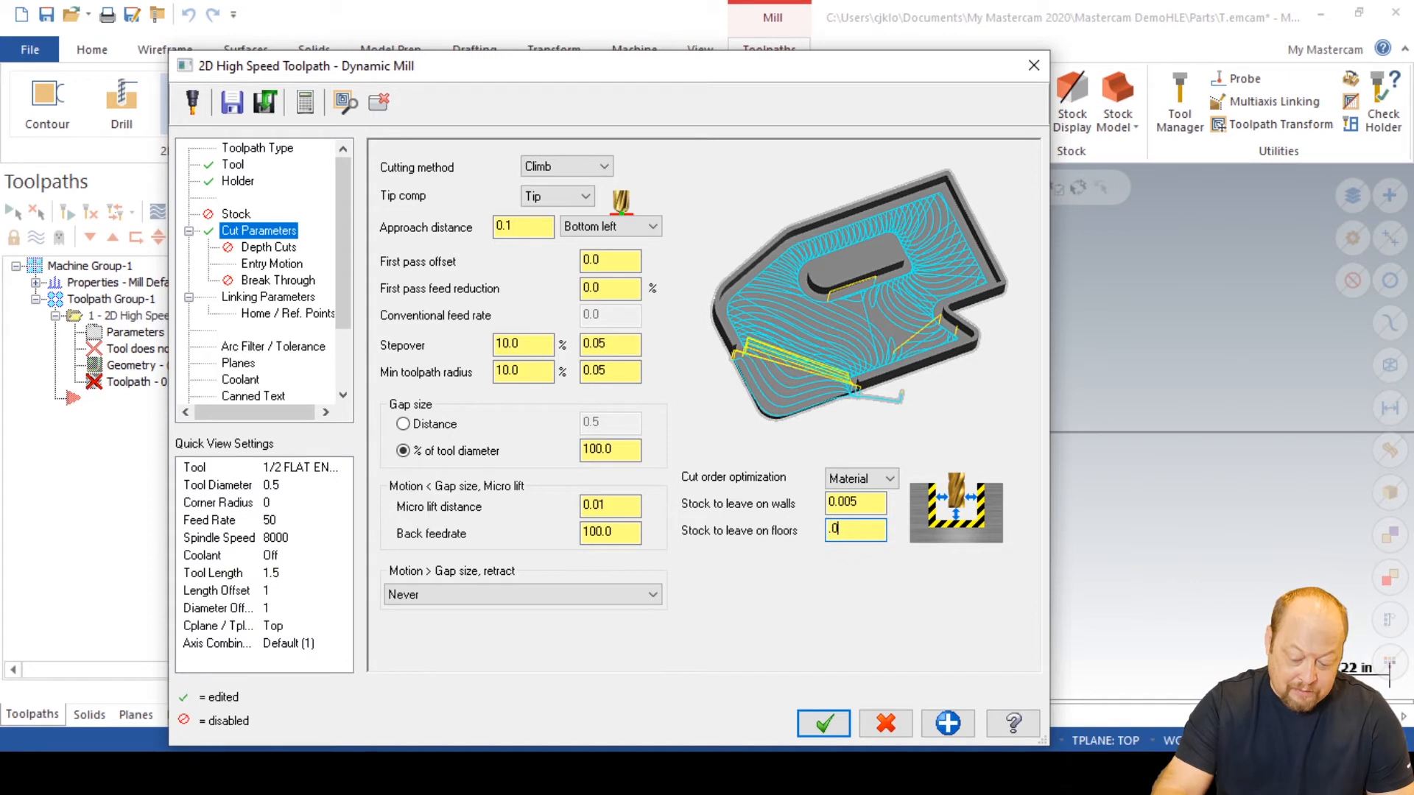
type("0.005")
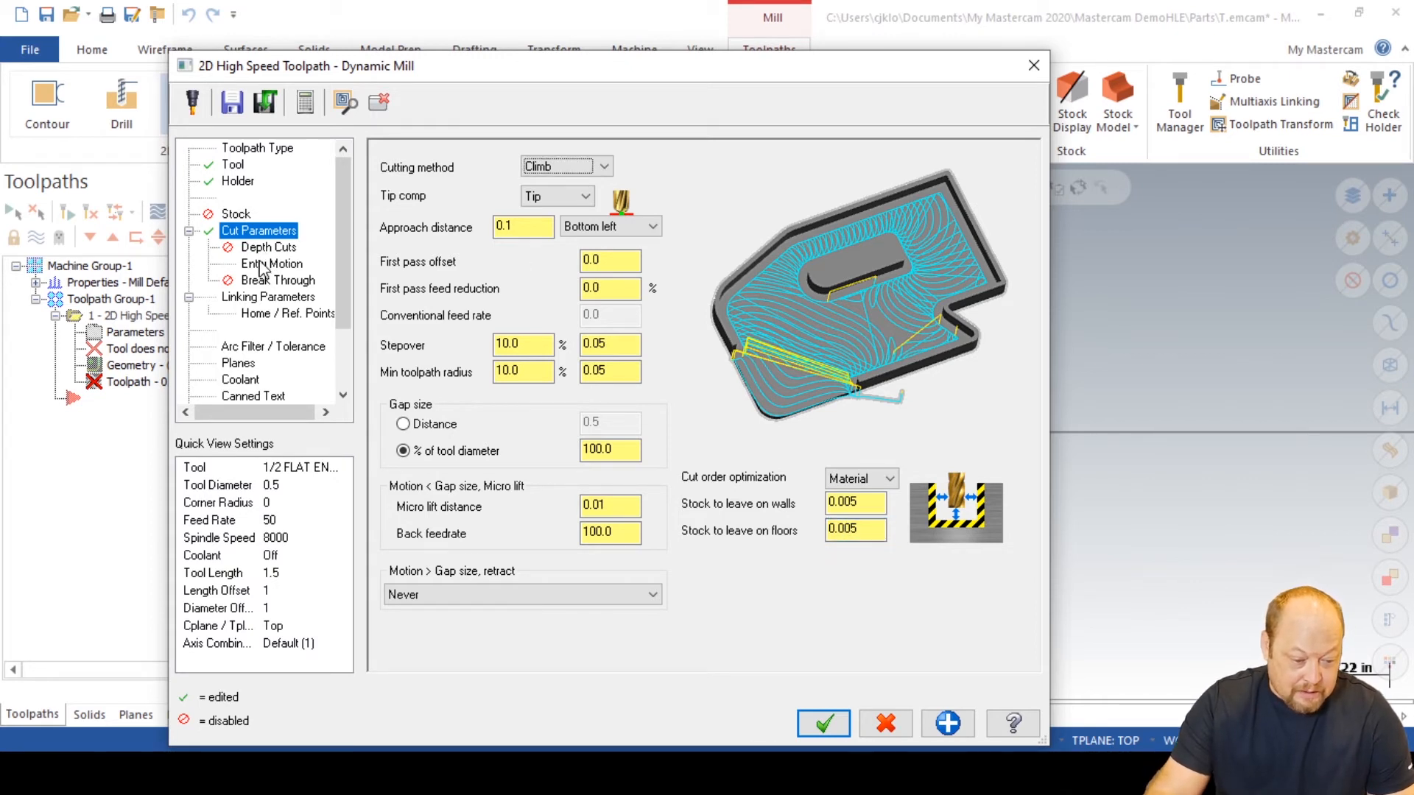
Set the helix entry radius to 0.1875
left_click(272, 263)
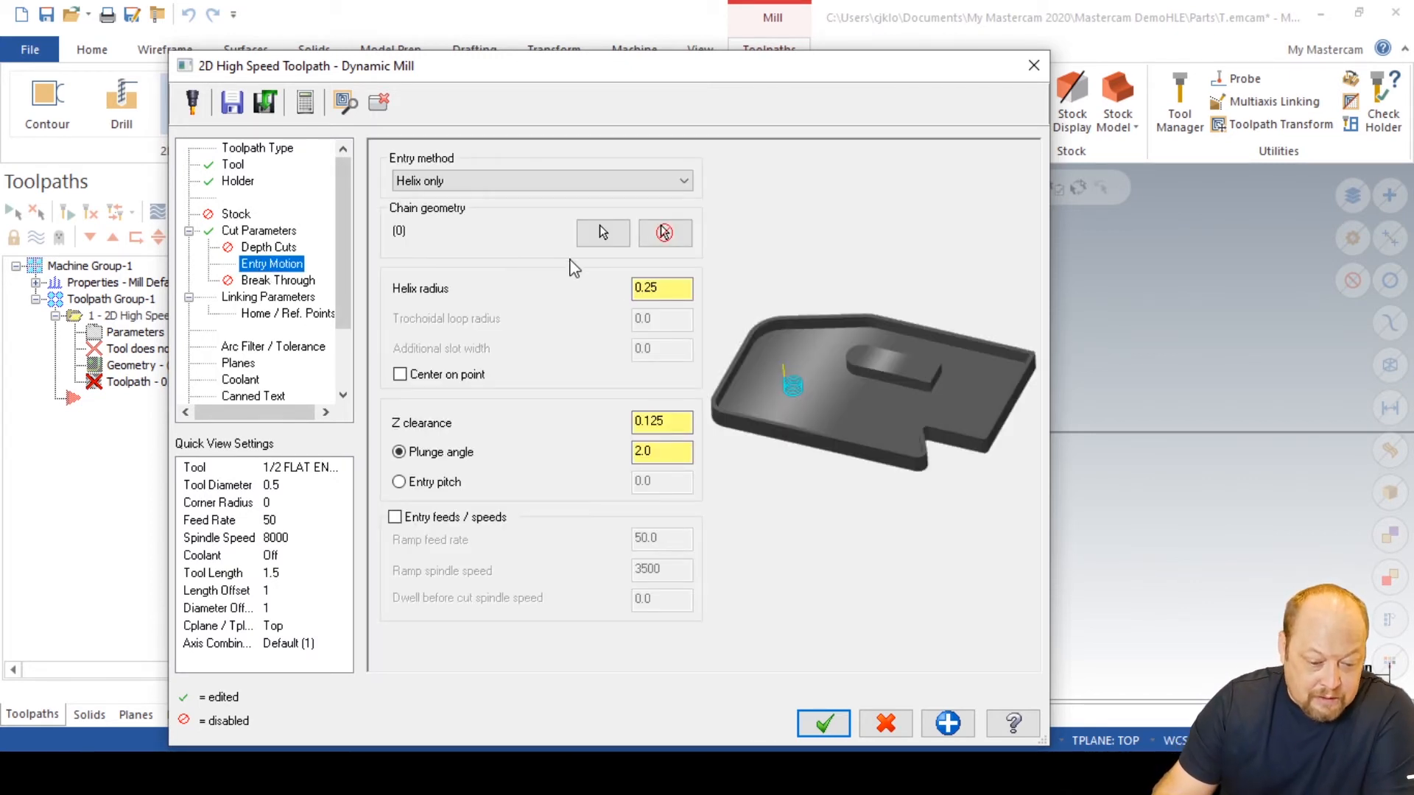
type(".0")
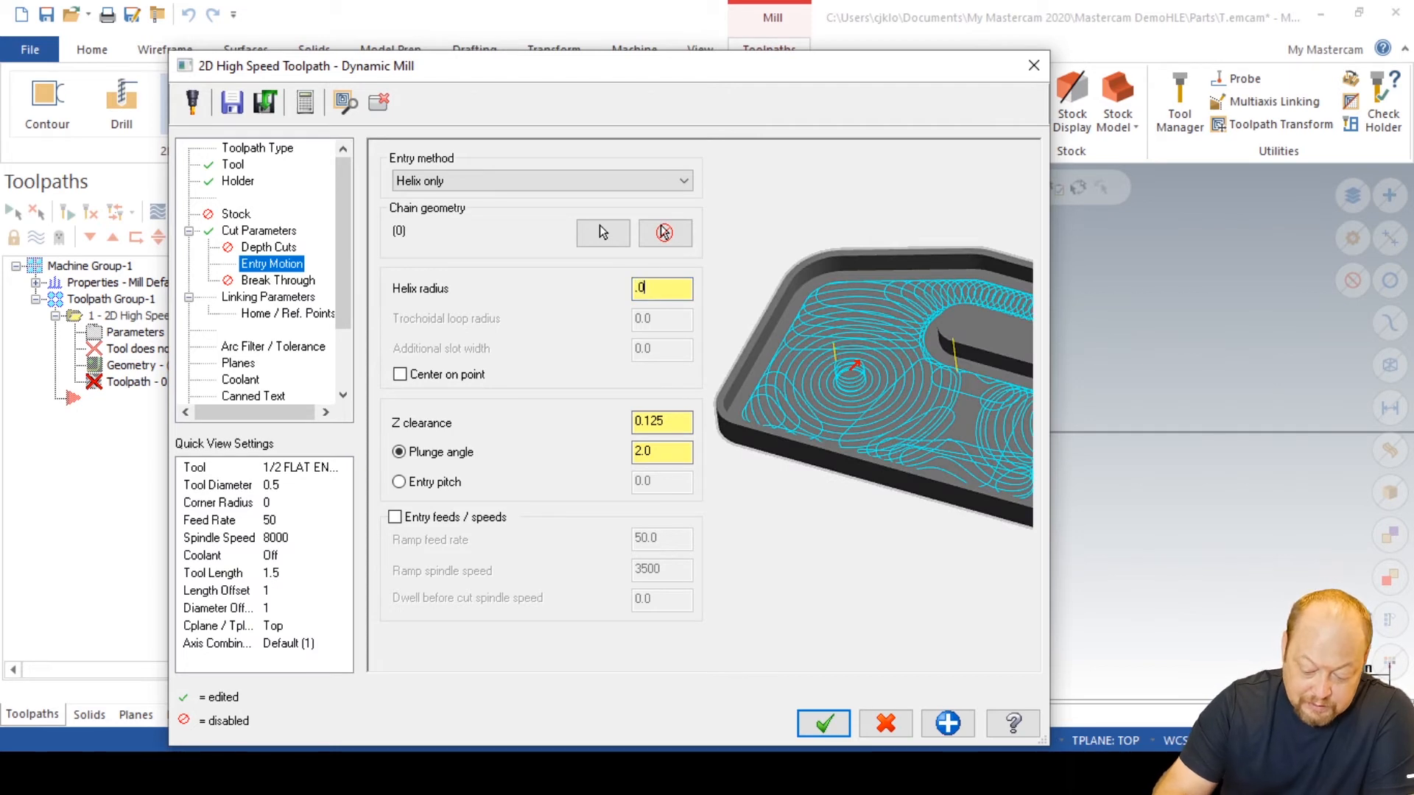
type("1875")
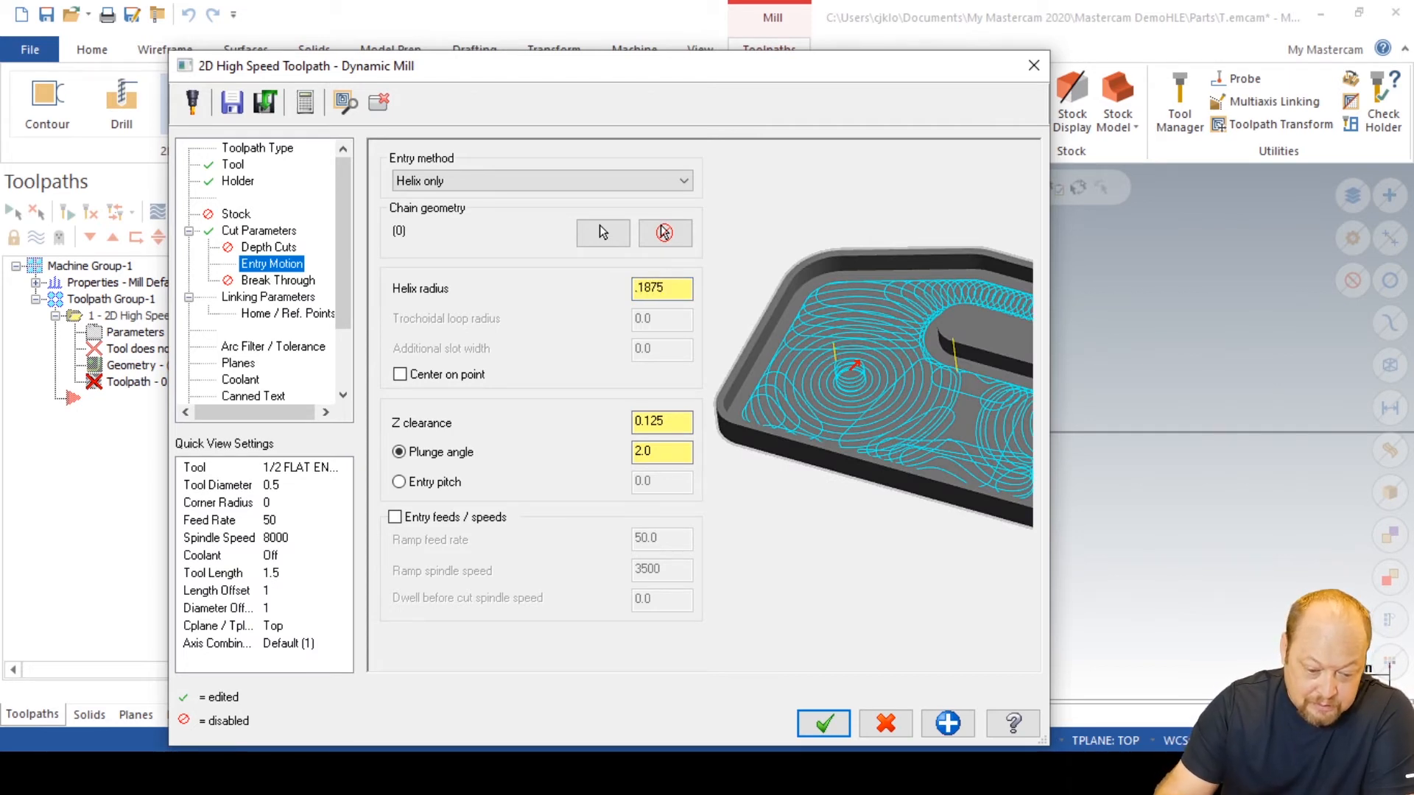
Enable clearance at 1.0, set depth to absolute -0.5, and make the feed plane absolute
left_click(268, 297)
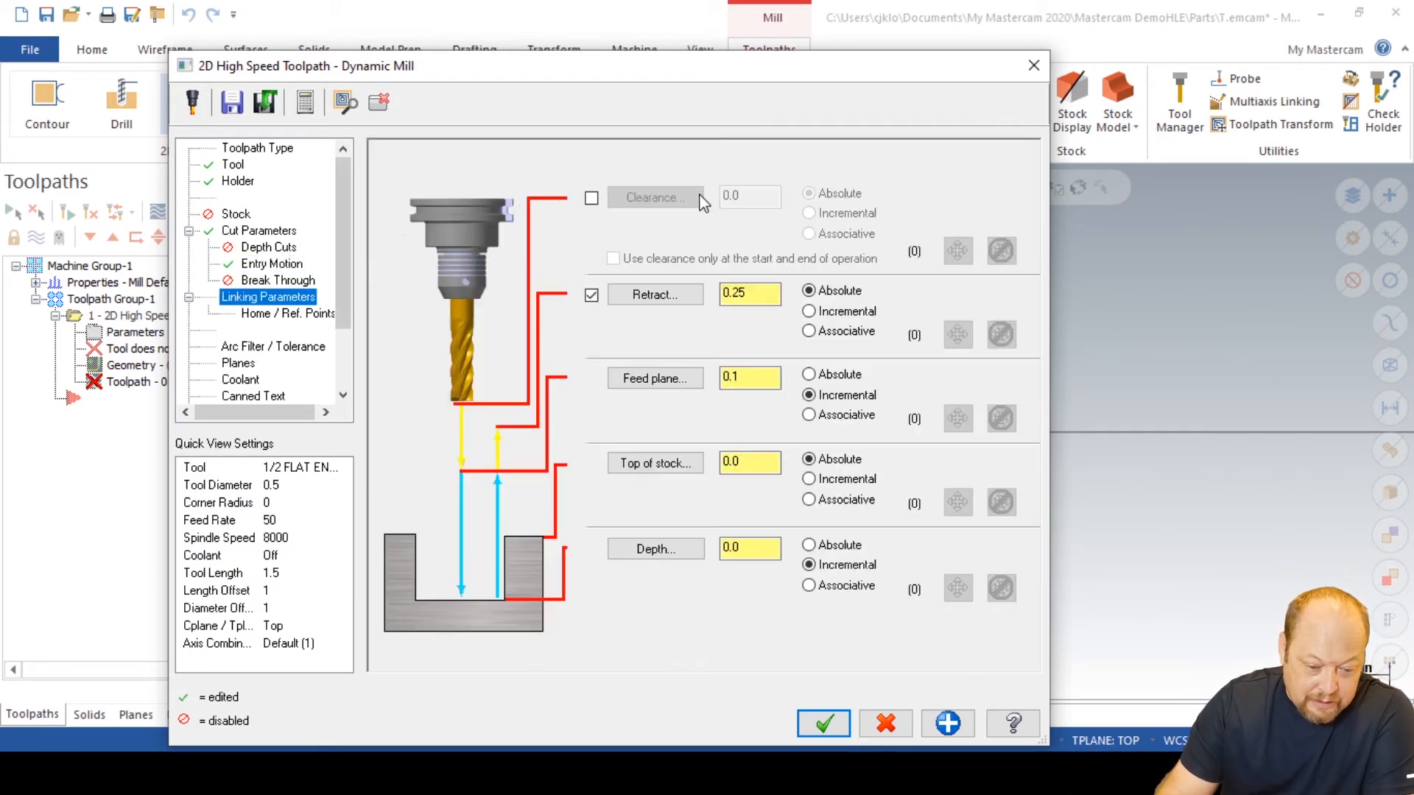
left_click(592, 198)
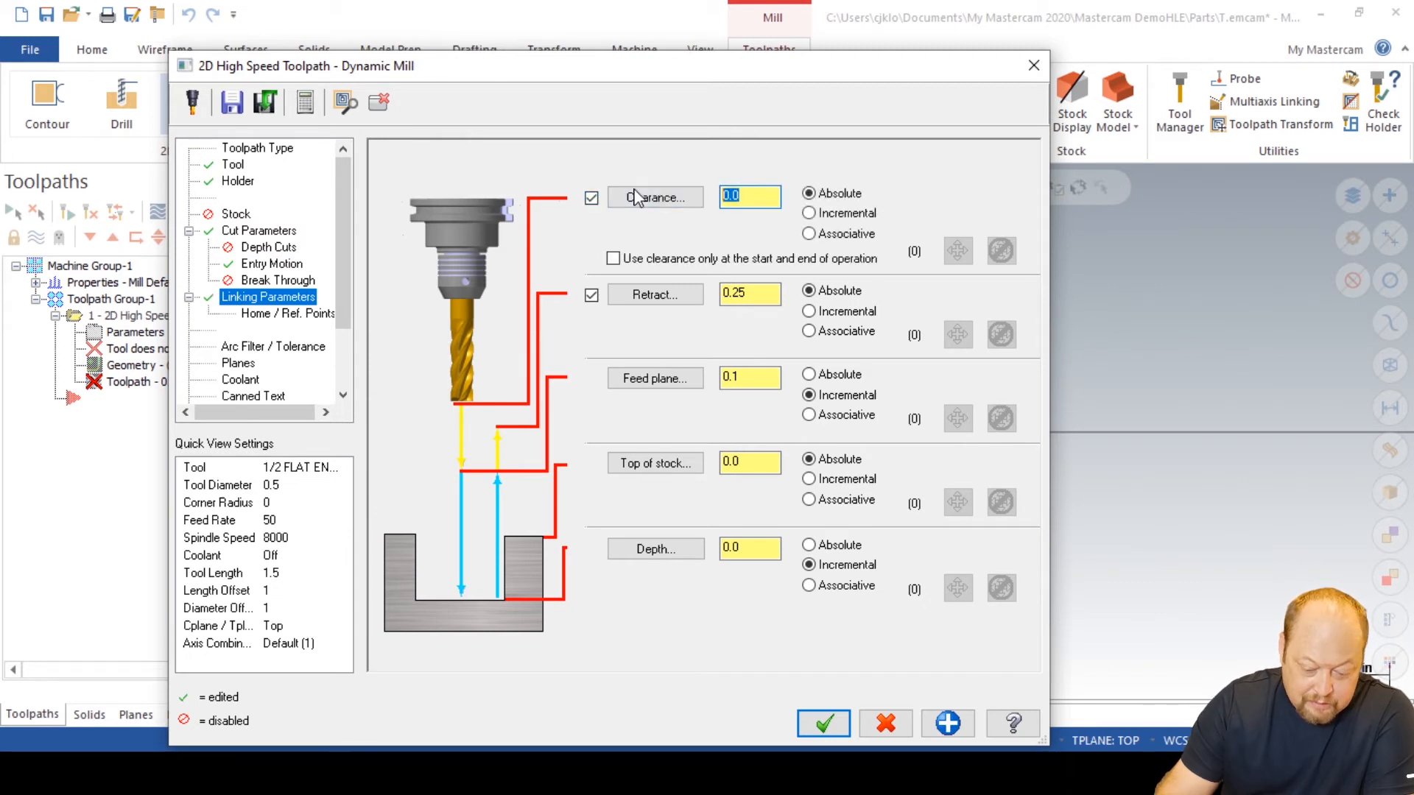
type("1.0")
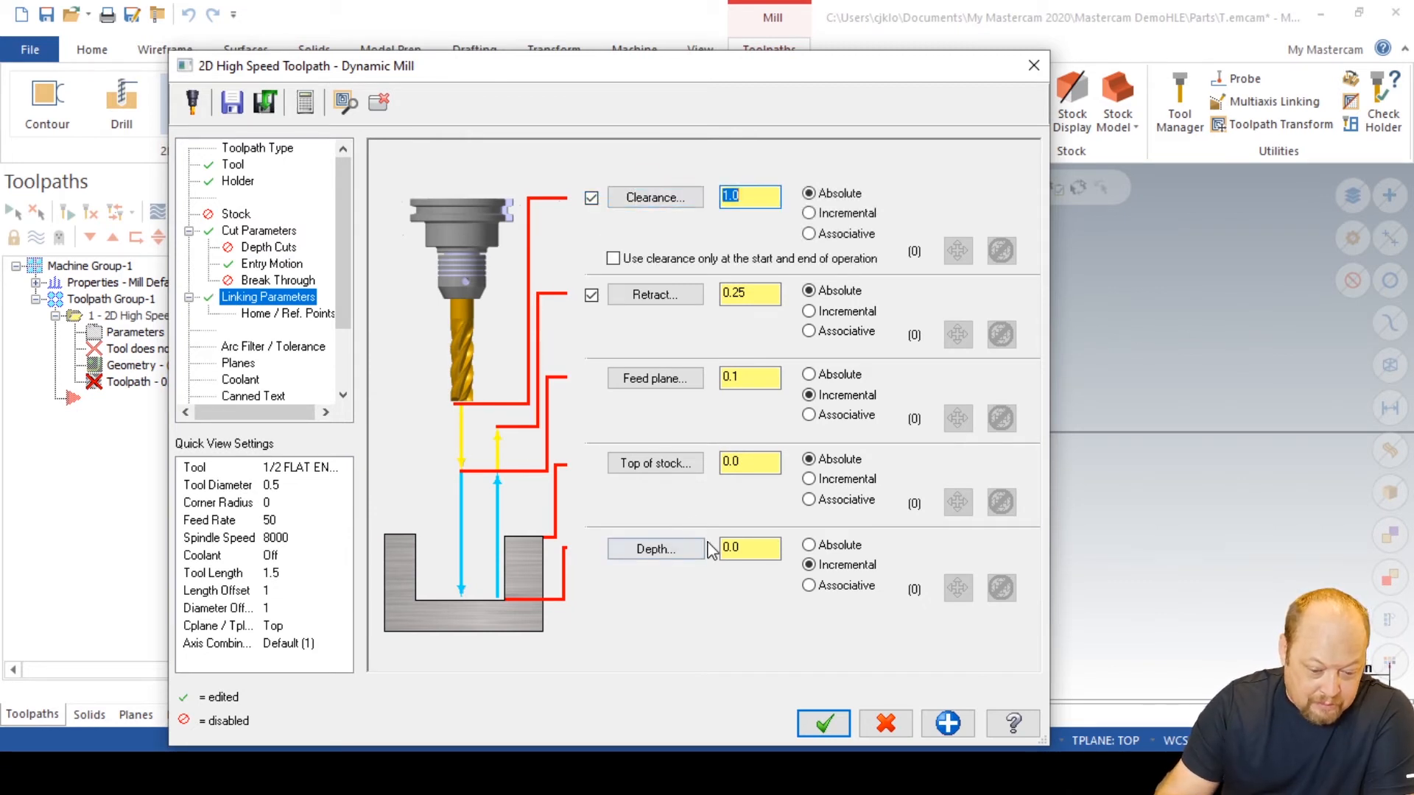
left_click(751, 548)
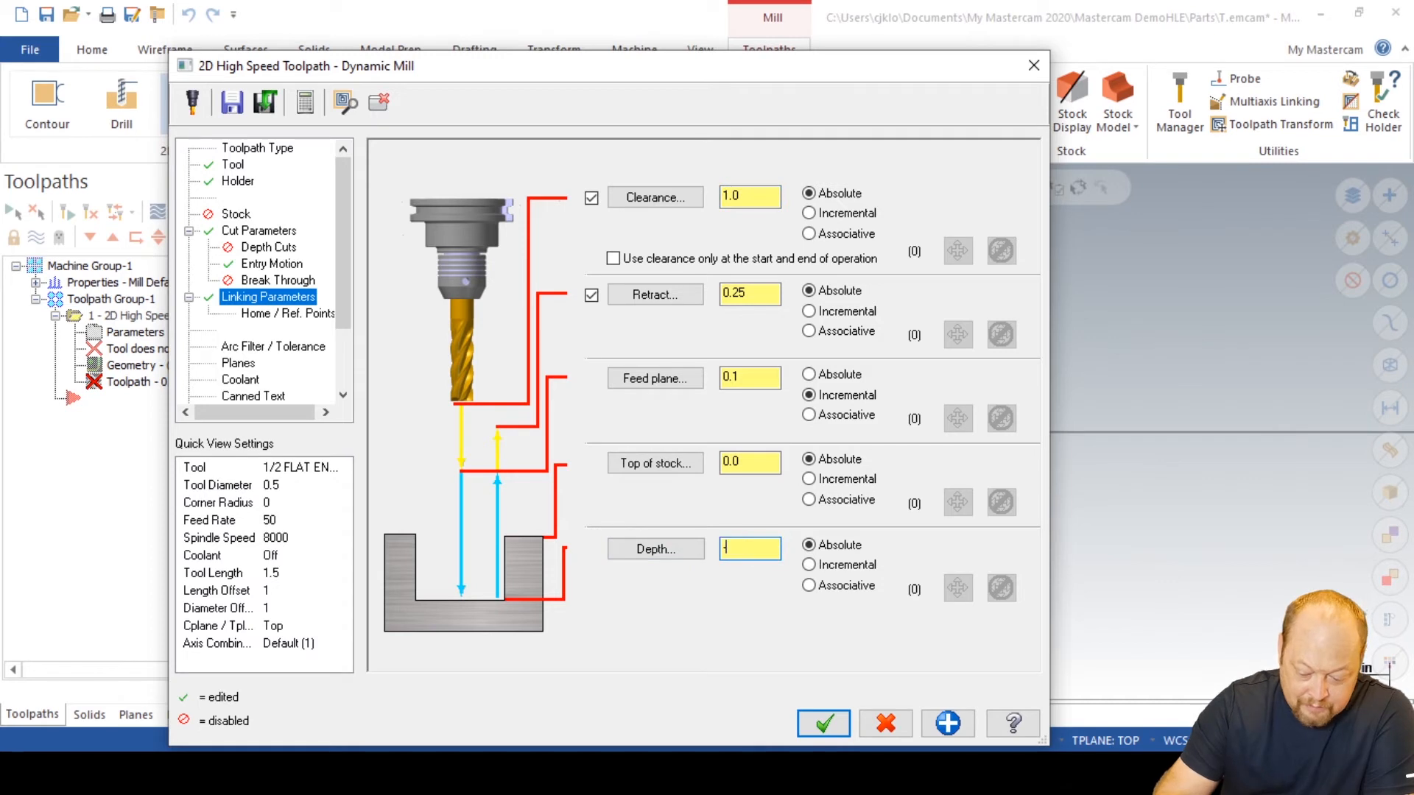
type("-0.5")
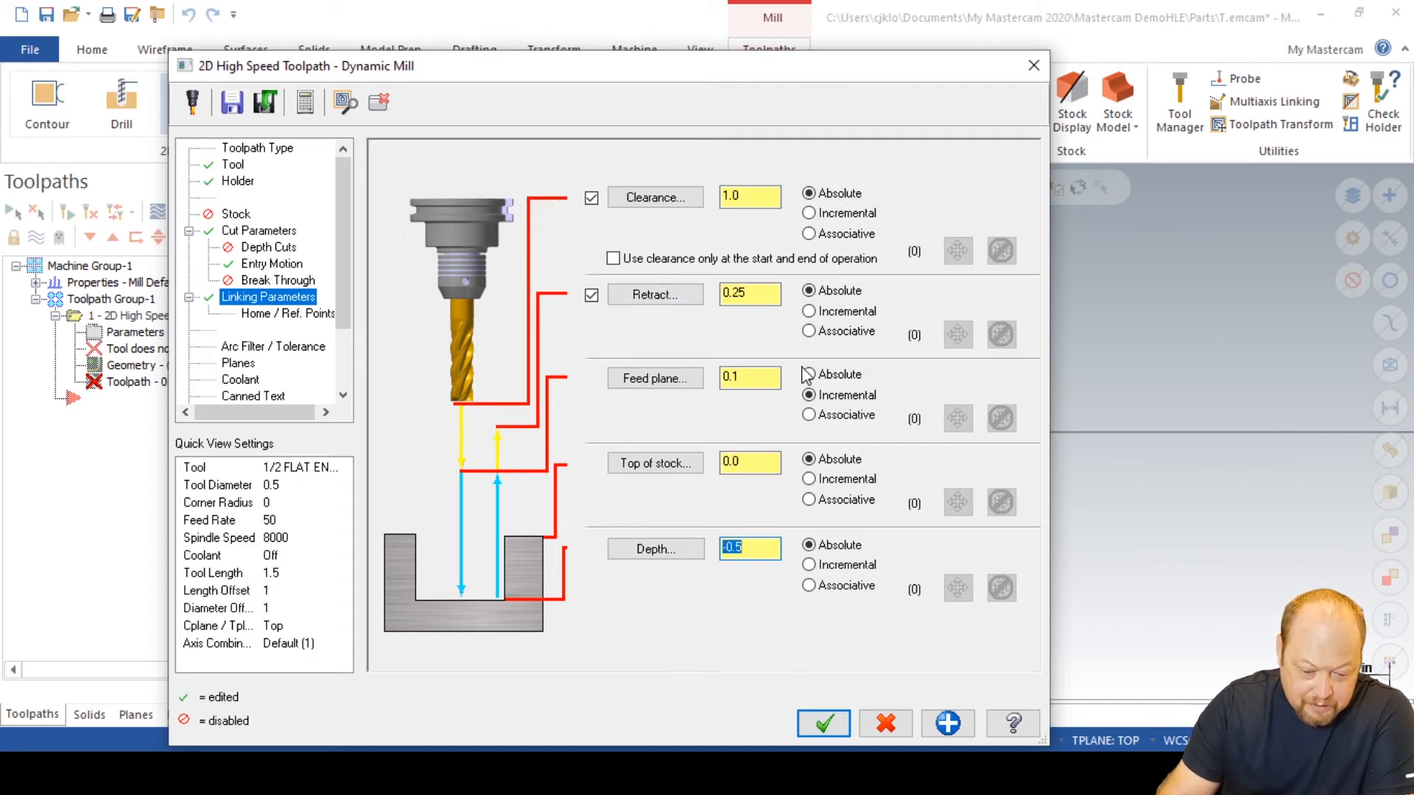
left_click(273, 346)
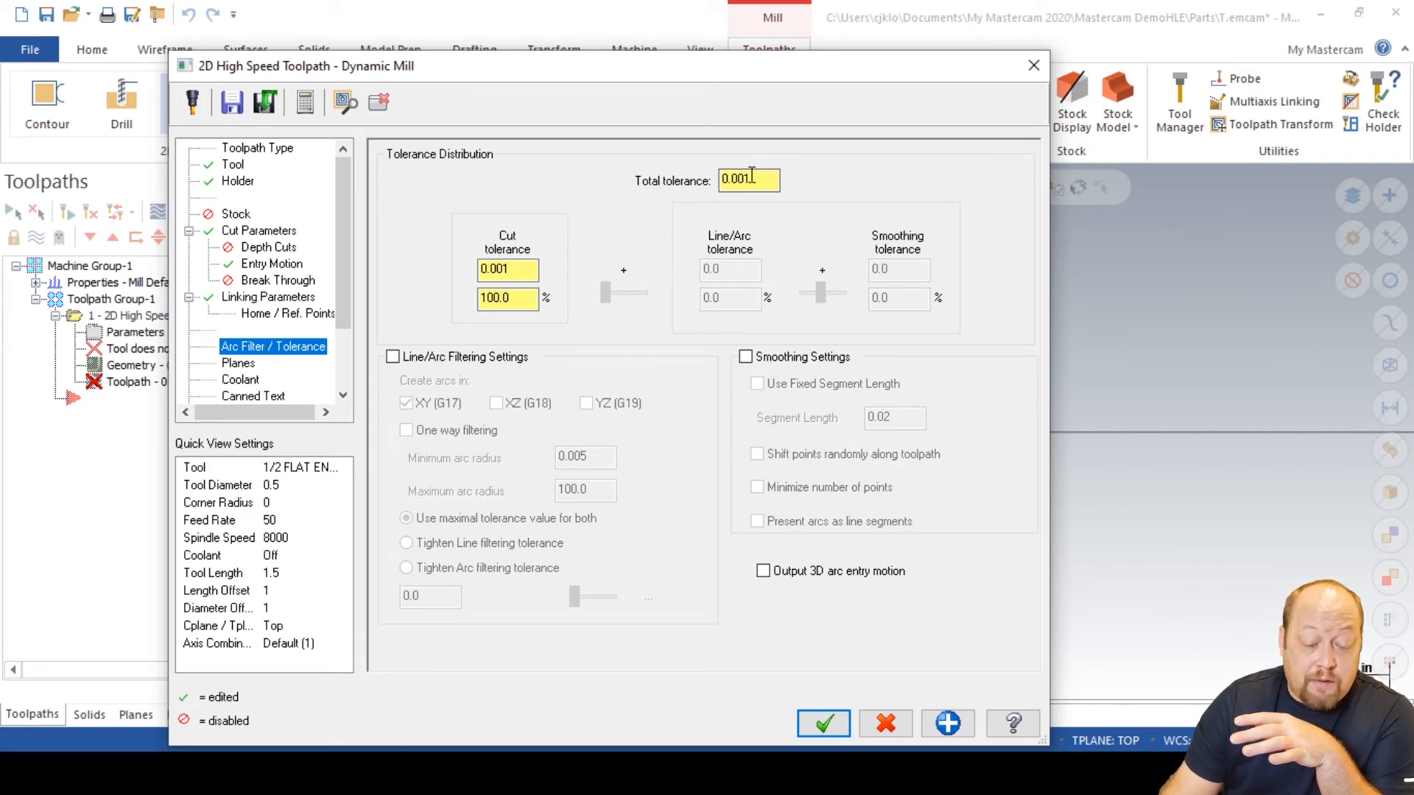
Review cut and linking parameters, then set total tolerance to 0.005
left_click(259, 230)
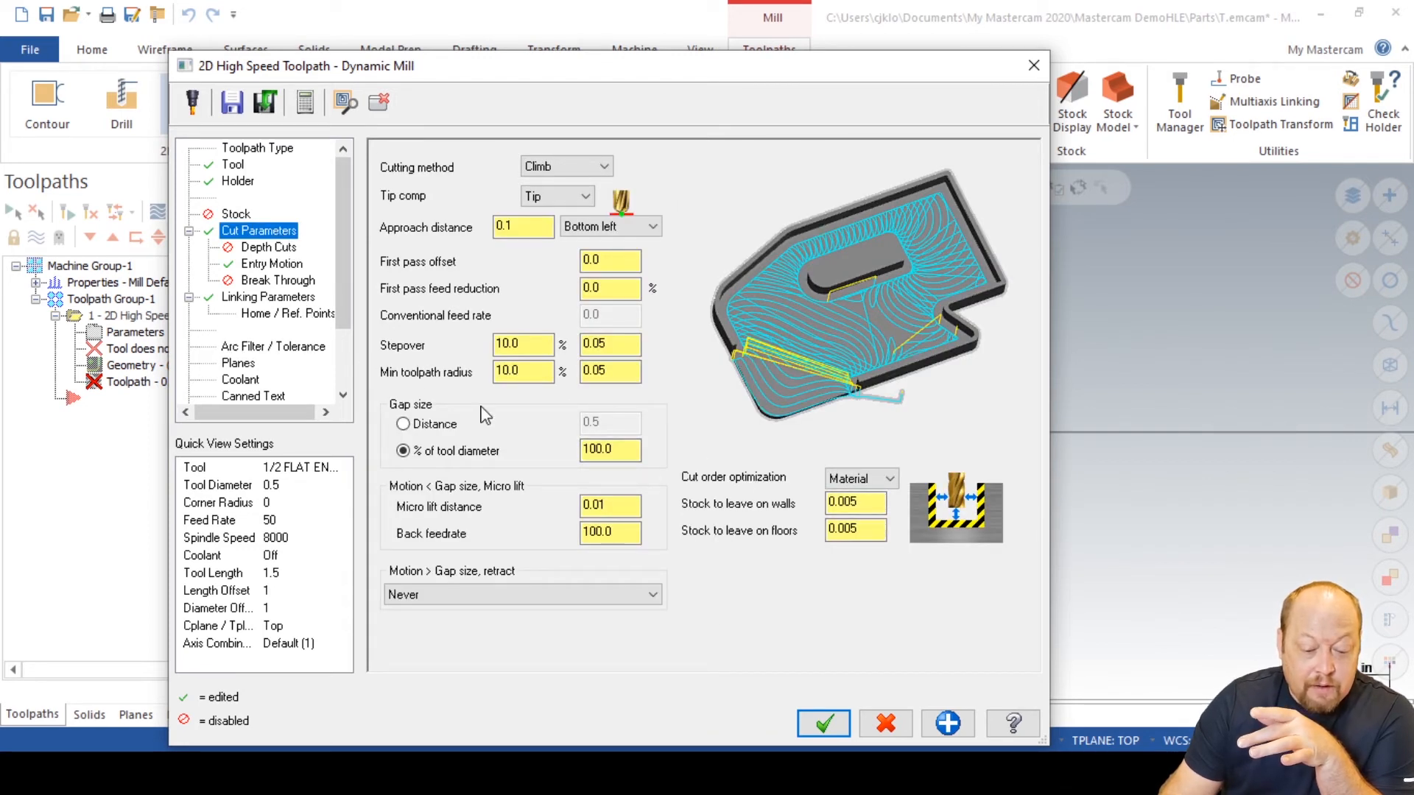
left_click(267, 297)
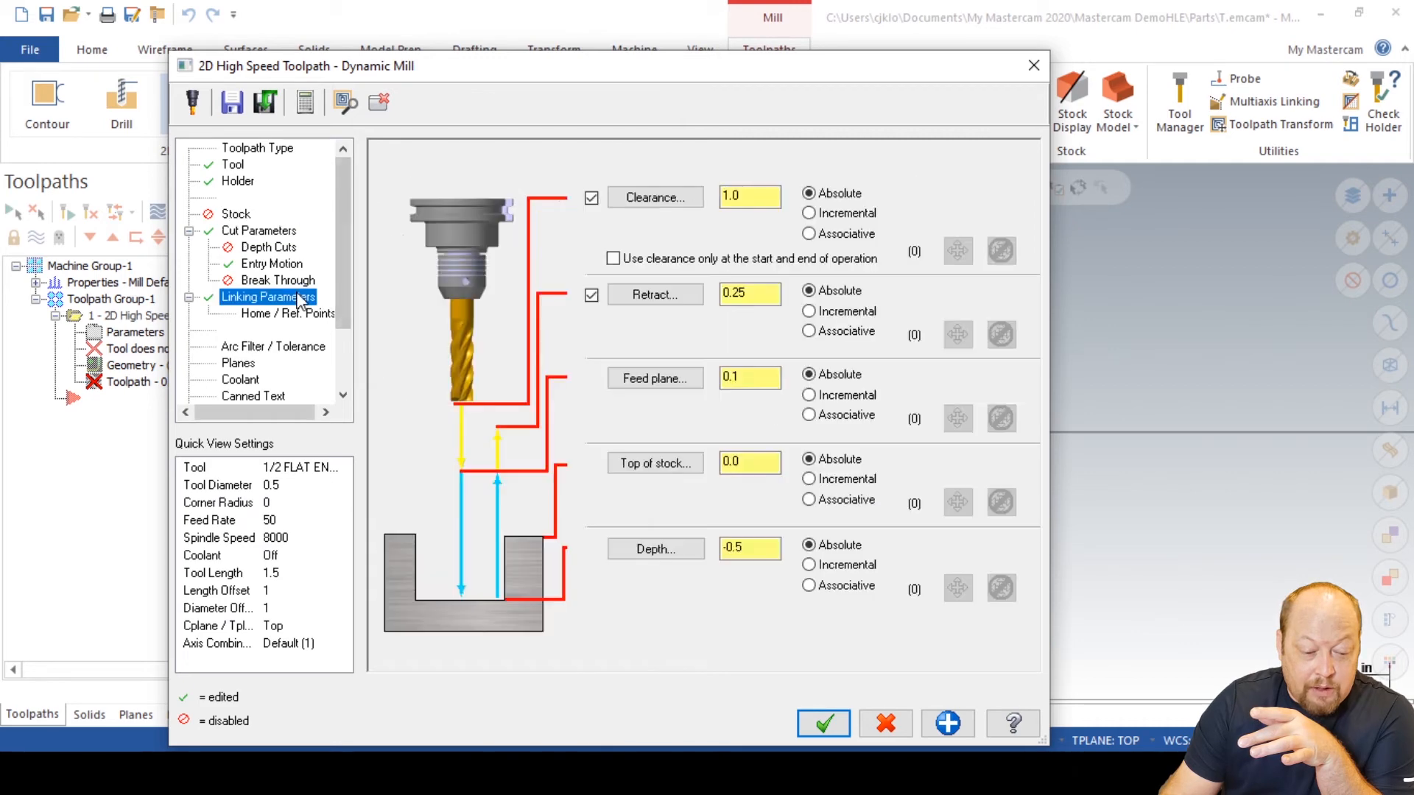
left_click(272, 345)
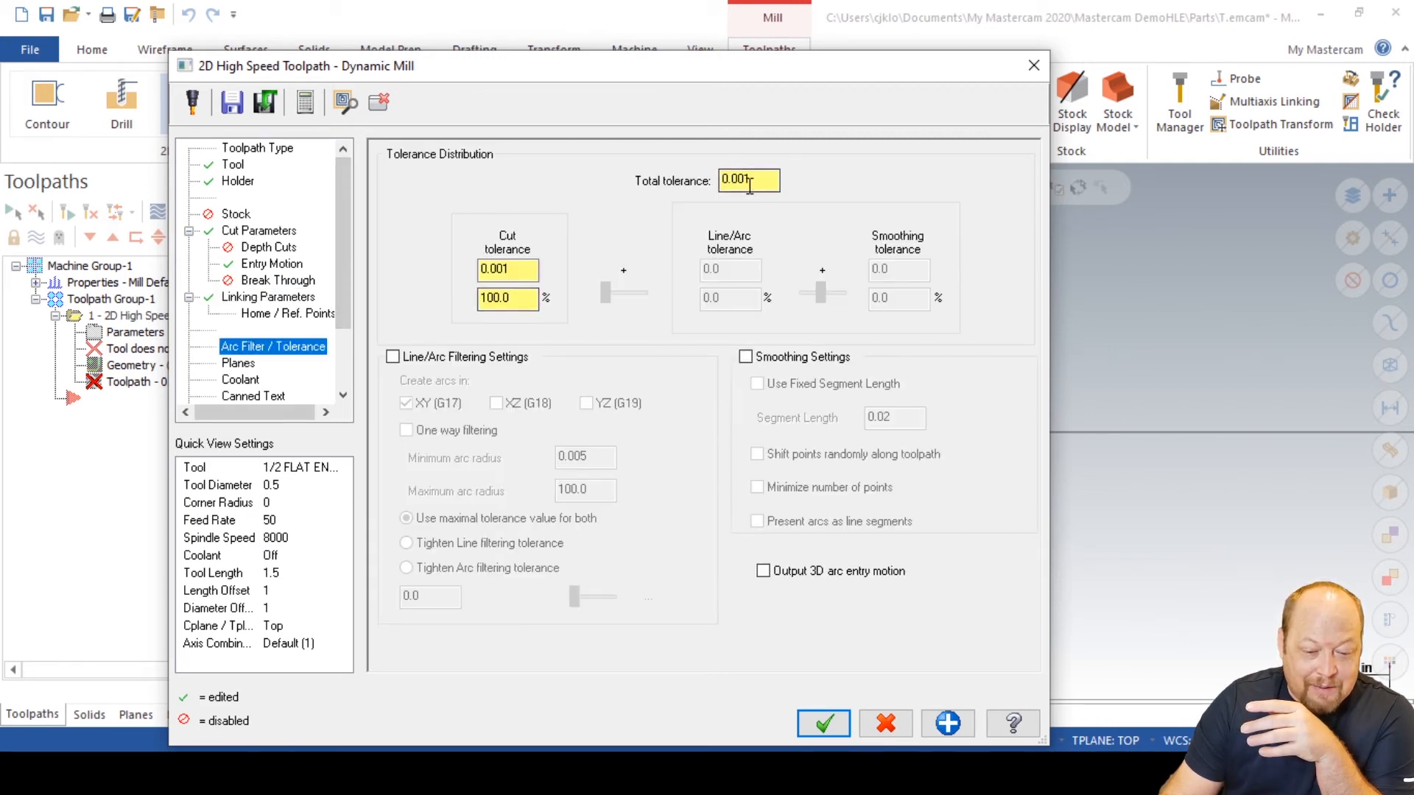
type("0.005")
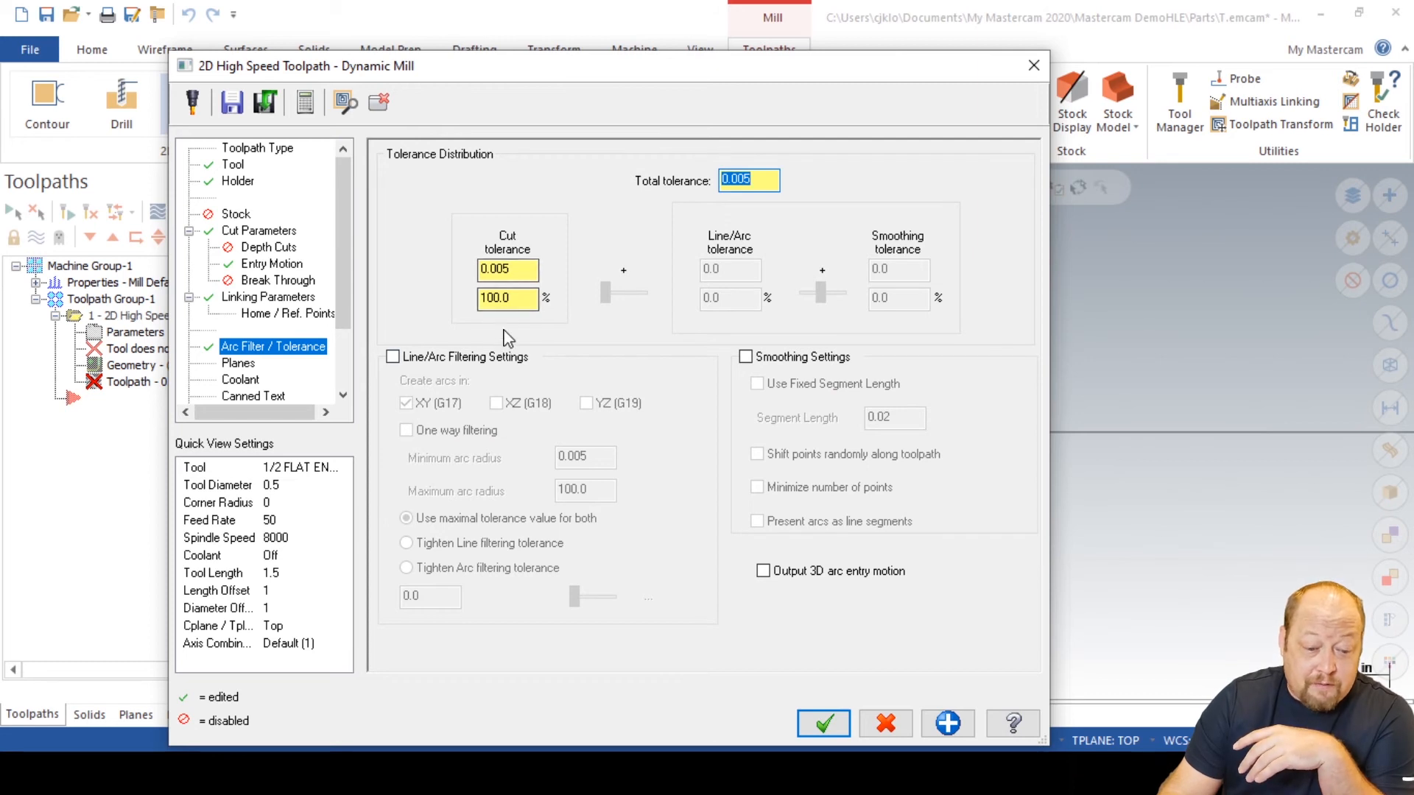
Enable line/arc filtering in XY, XZ and YZ, regenerate the toolpath, and reopen its parameters
left_click(392, 356)
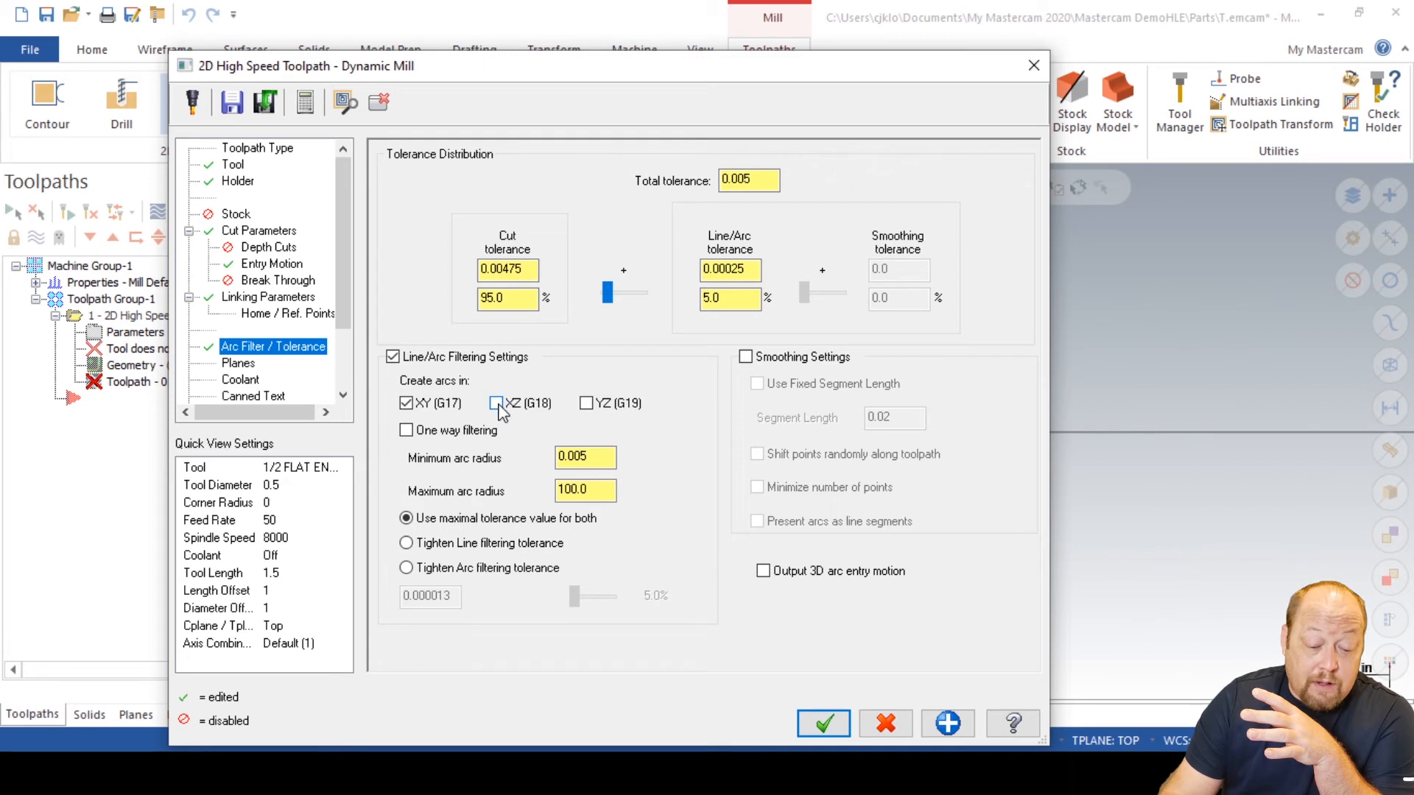
left_click(494, 402)
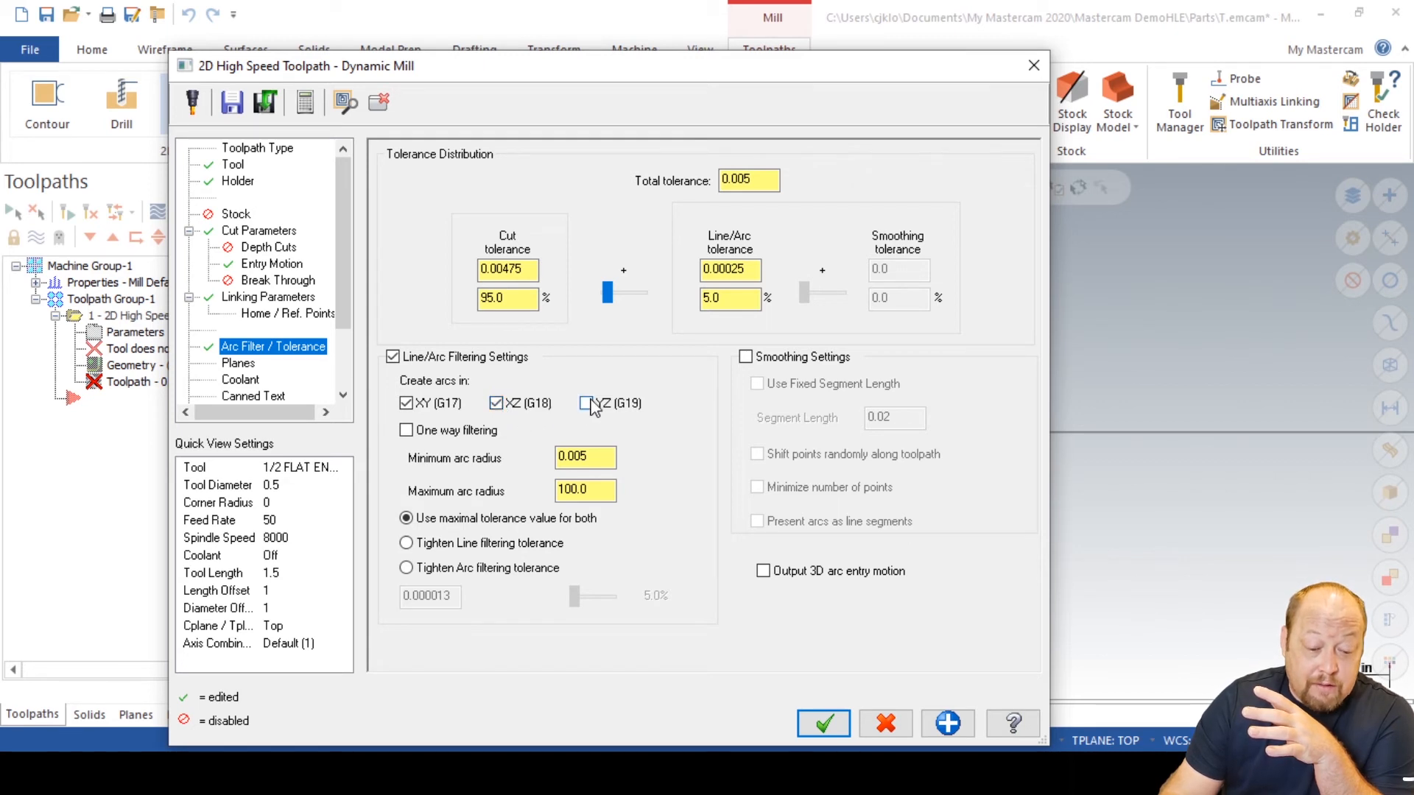
left_click(586, 403)
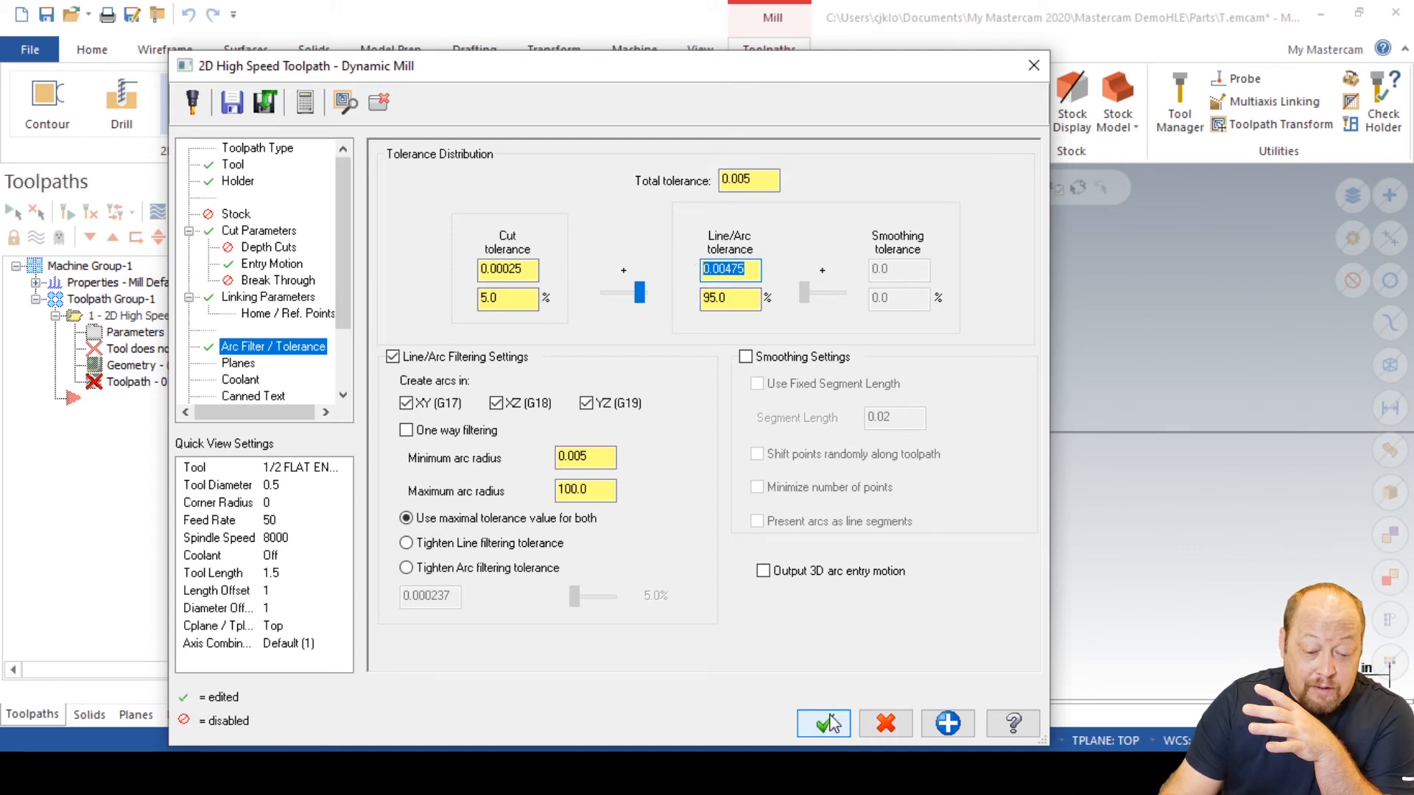
left_click(822, 723)
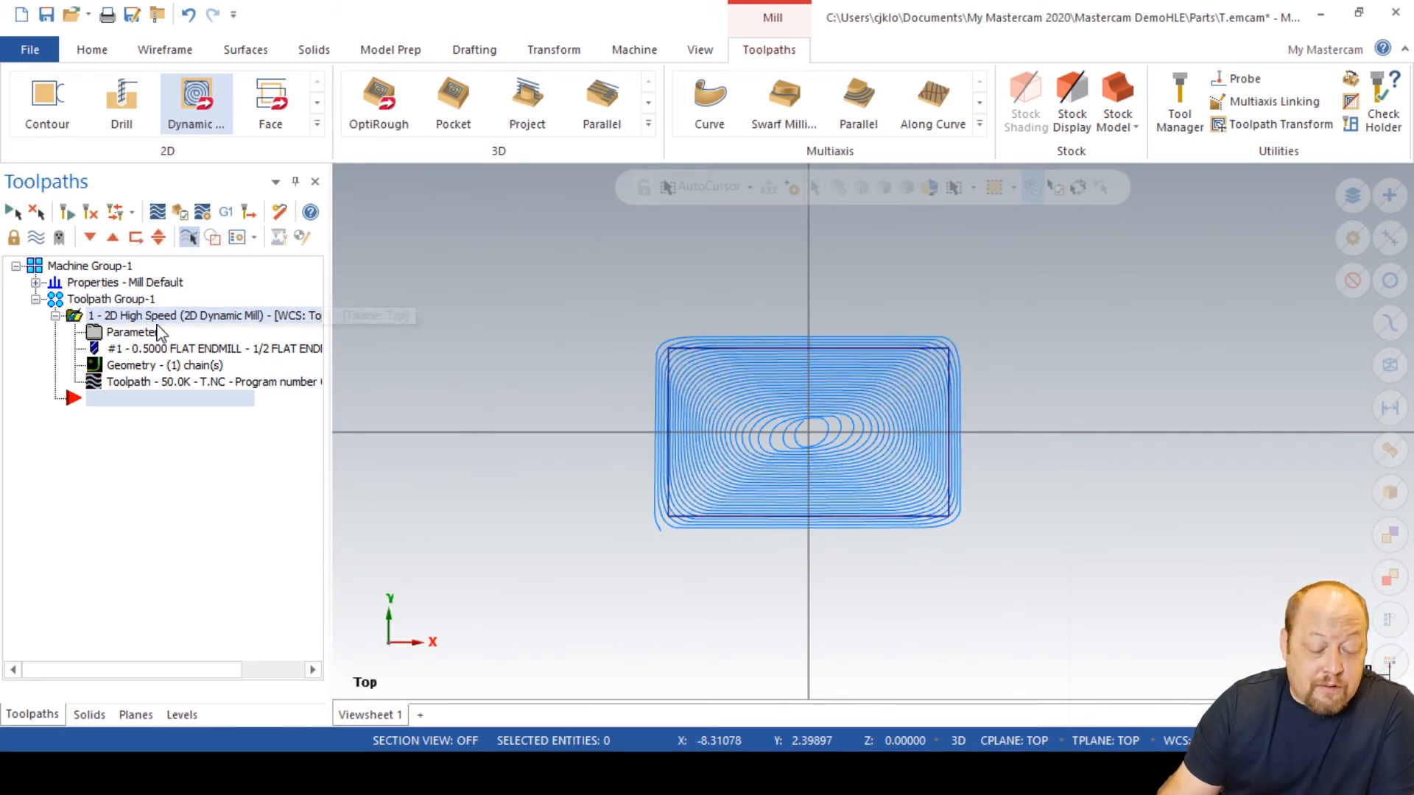
double_click(133, 332)
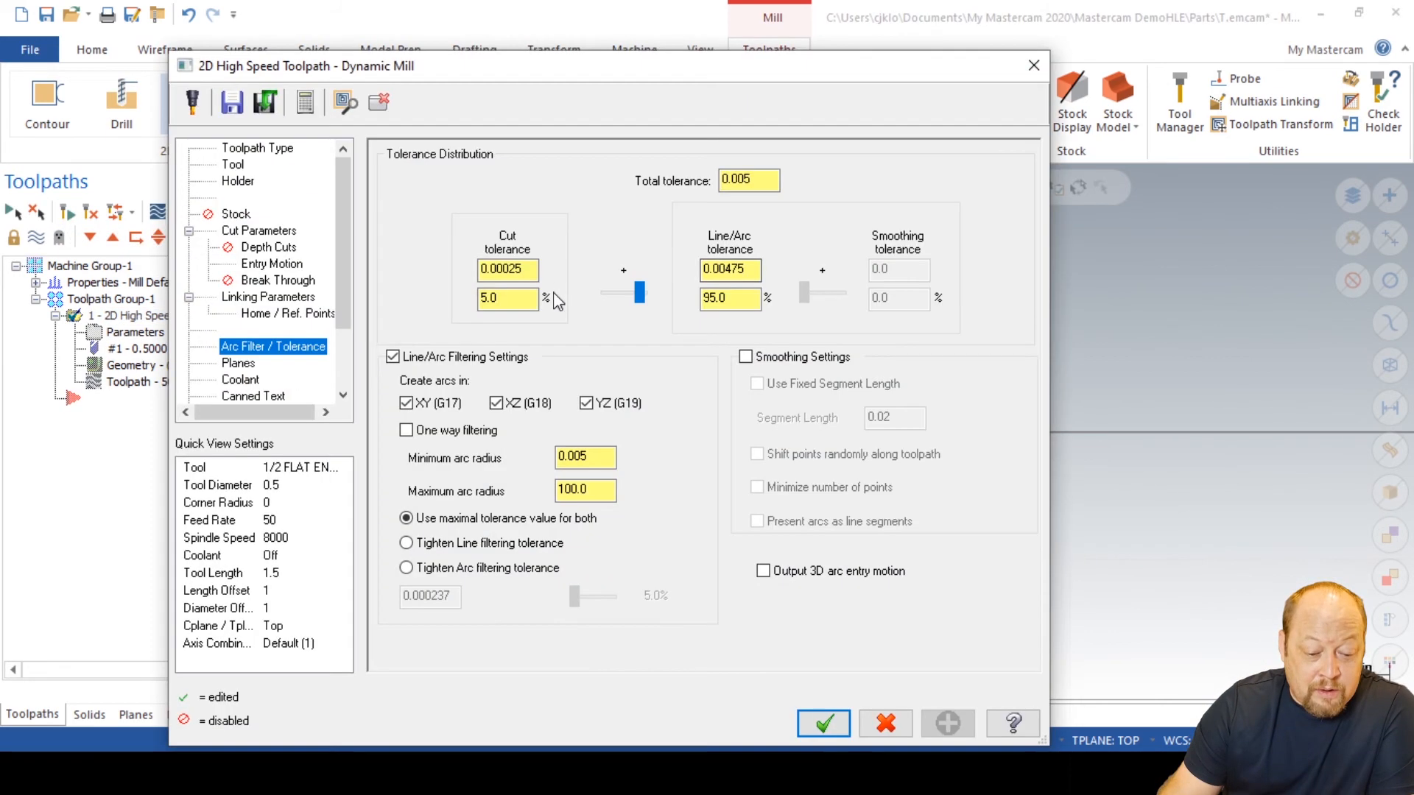